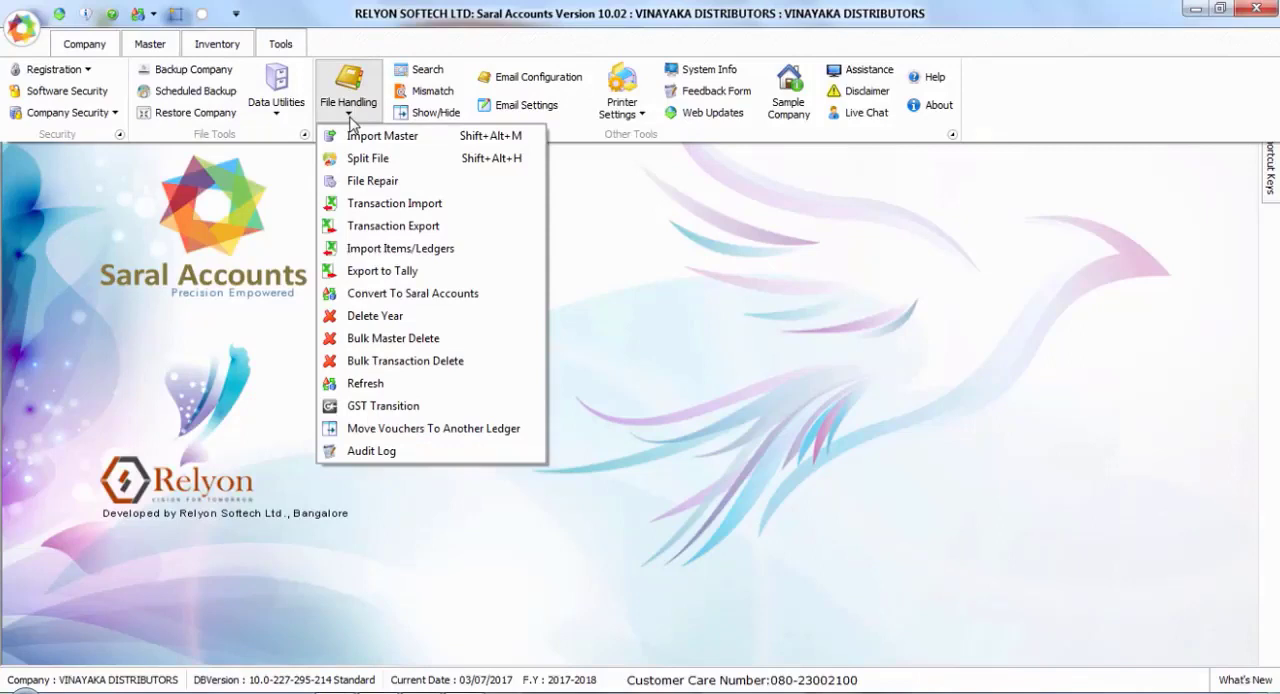
pyautogui.moveTo(384, 404)
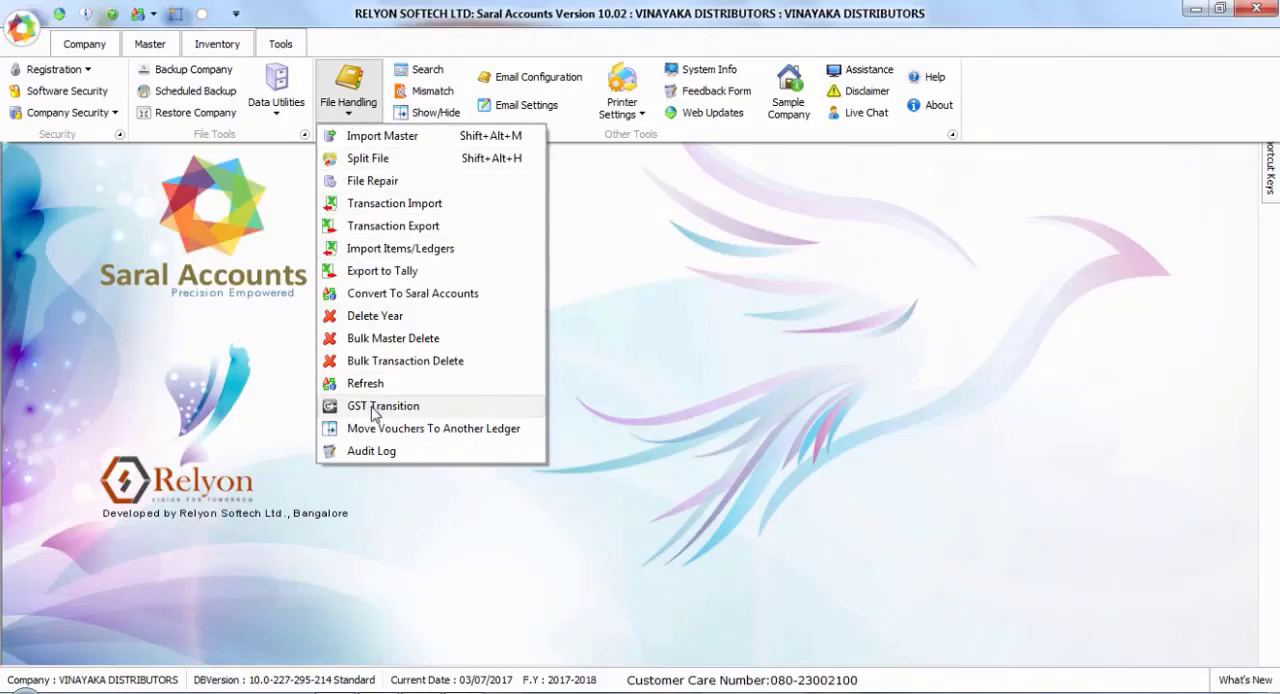
# Open the GST Transition Details window for VINAYAKA DISTRIBUTORS
pyautogui.click(384, 404)
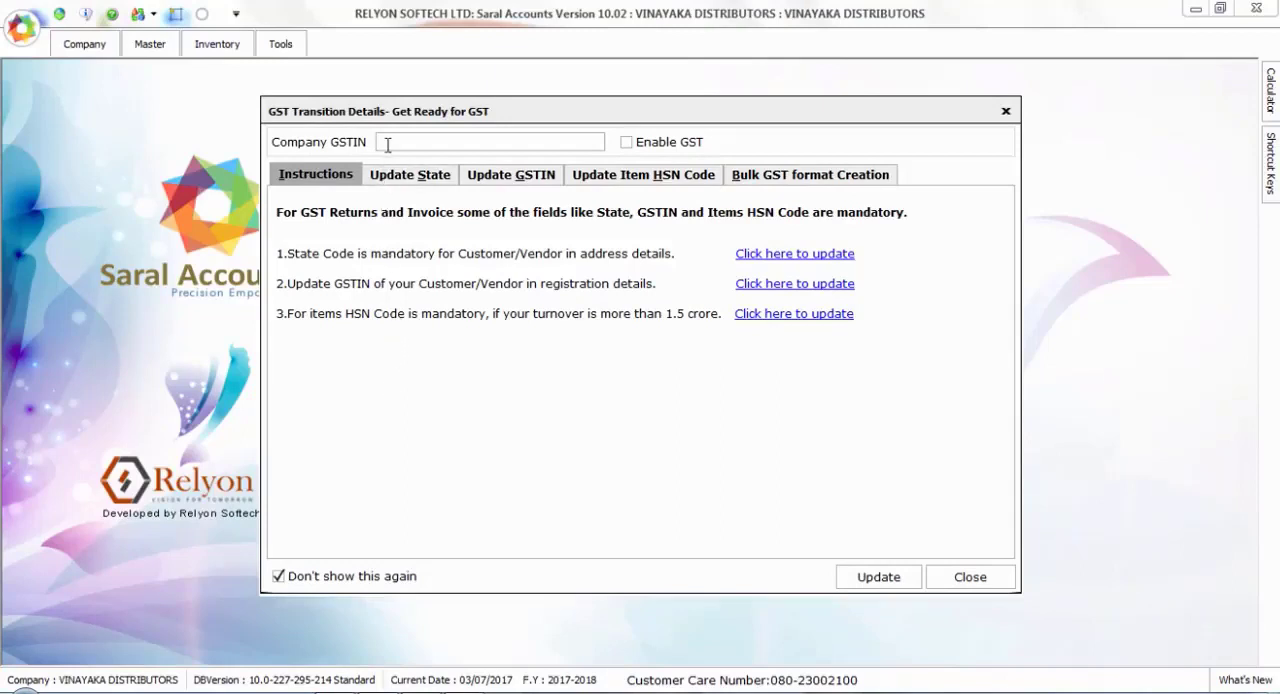
# Enter company GSTIN 29AABCR9976N1Z and enable GST
pyautogui.click(490, 140)
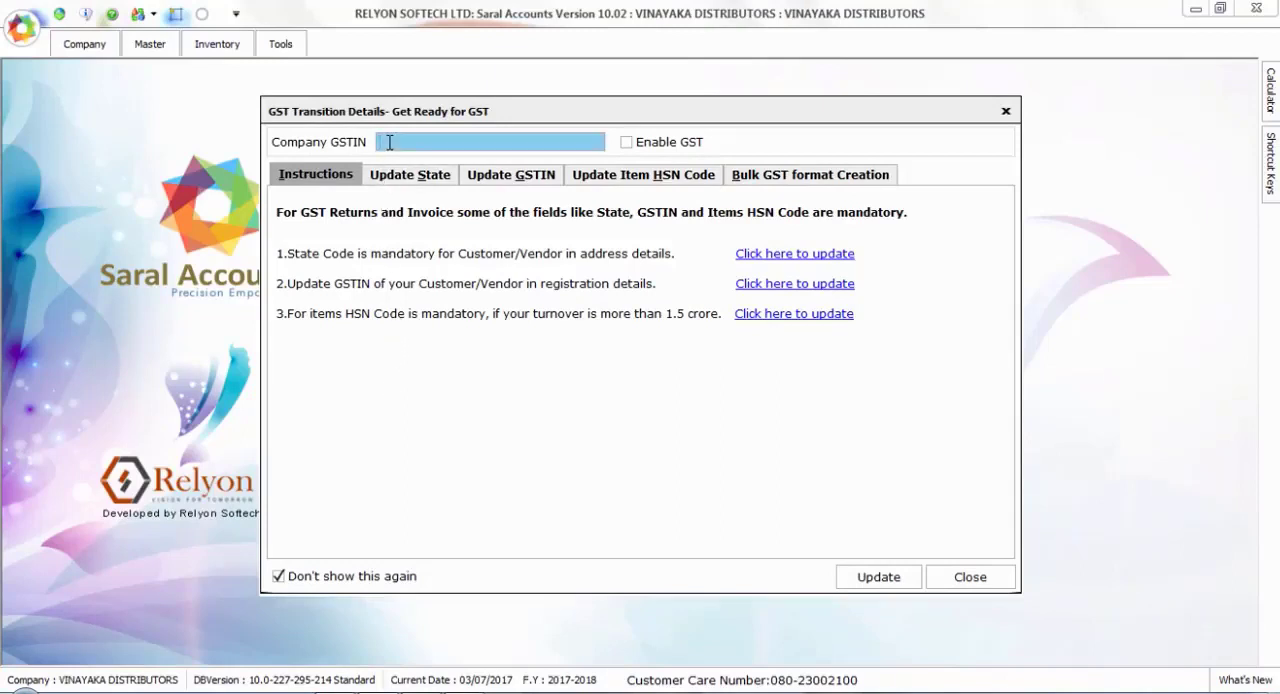
pyautogui.write('29AABCR9976N1Z')
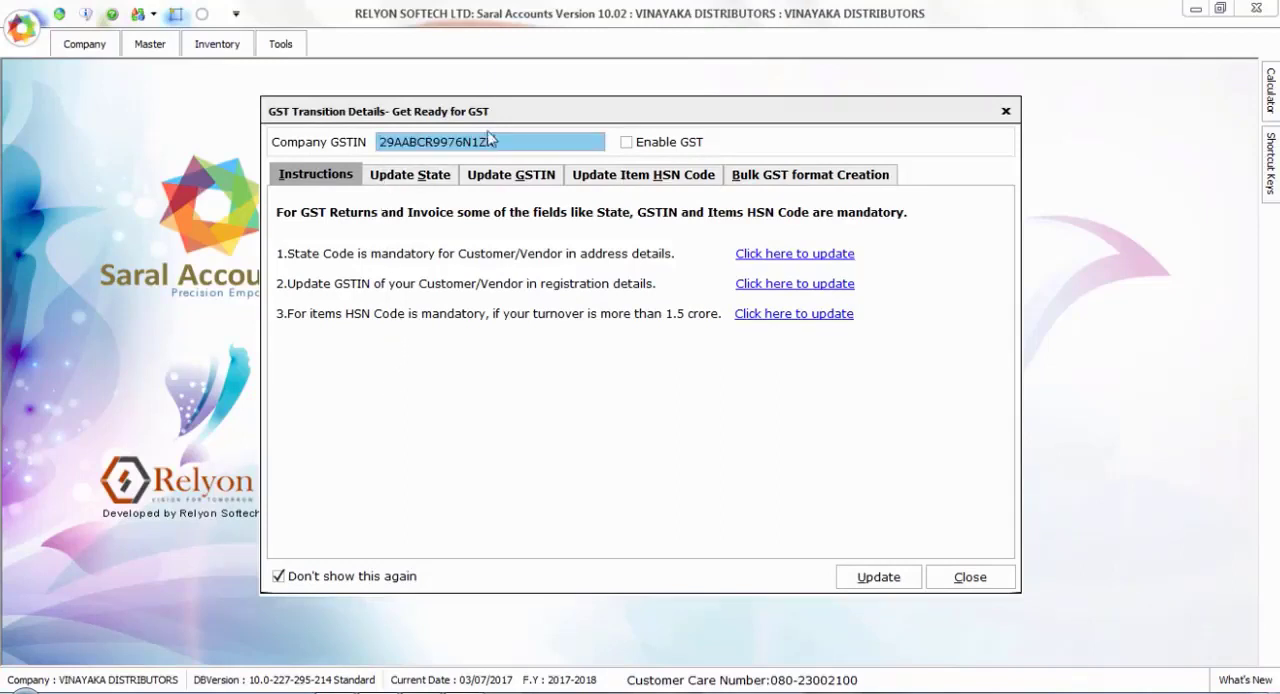
pyautogui.click(628, 140)
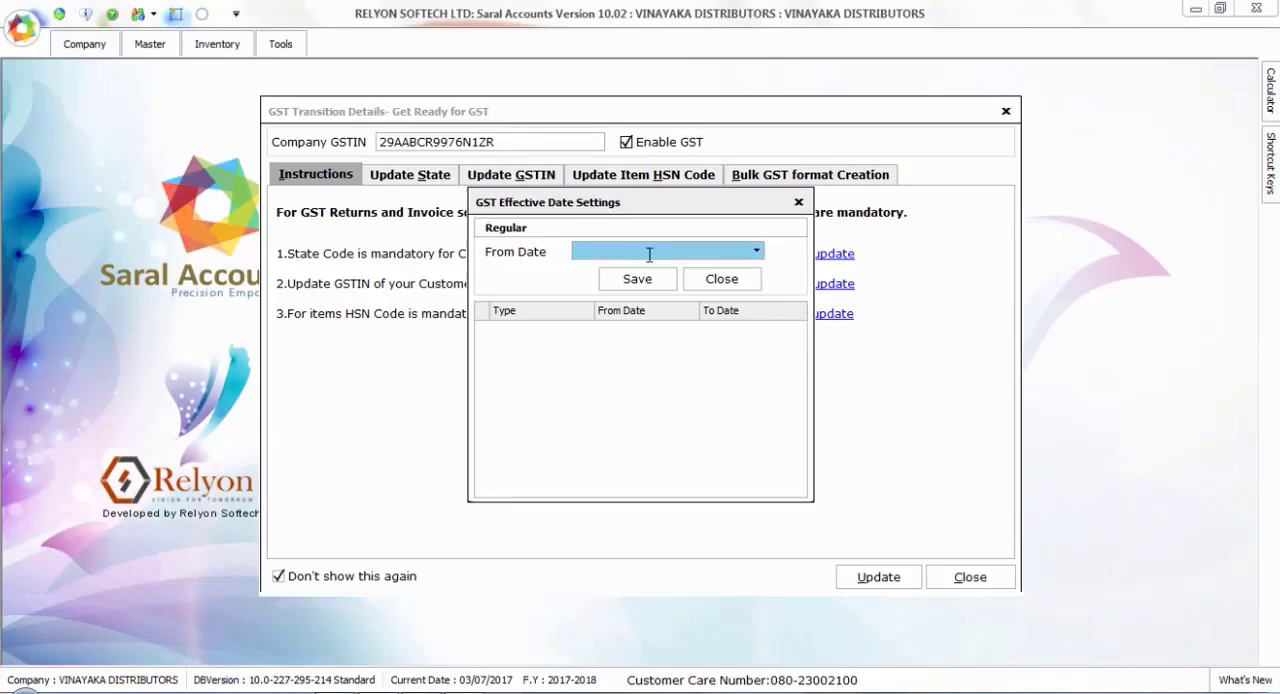
# Set the GST effective From Date to 01/07/2017 and save it
pyautogui.click(756, 252)
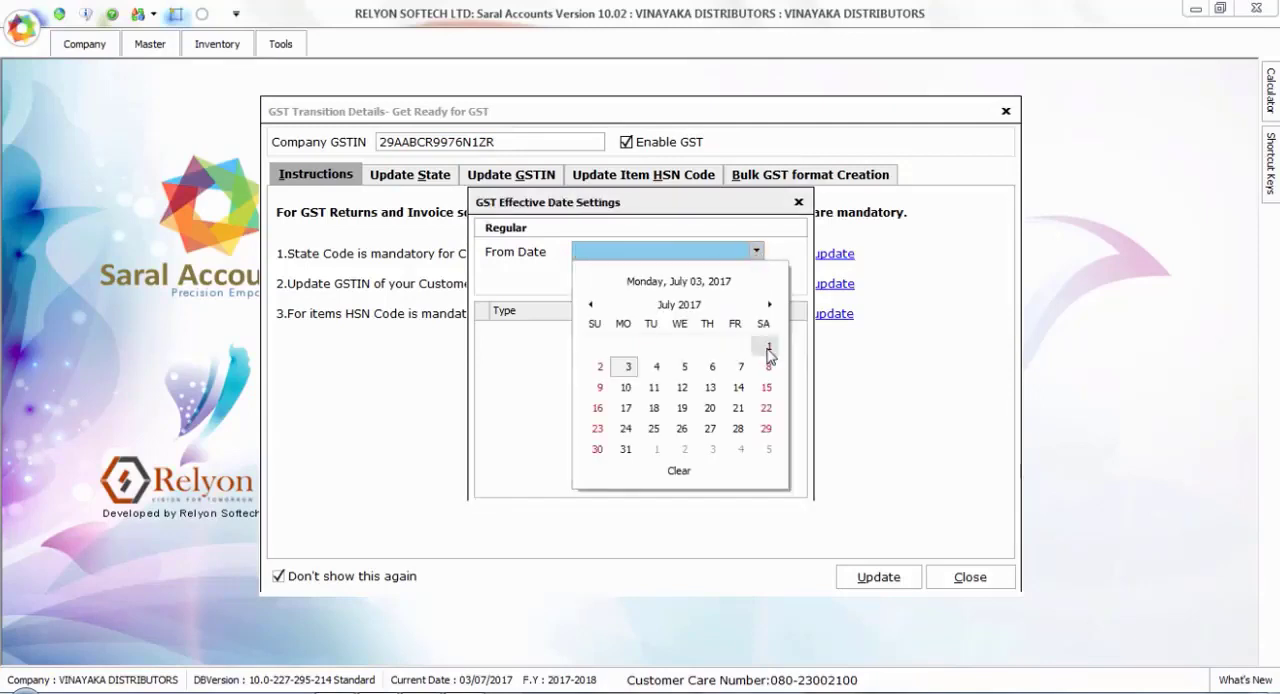
pyautogui.click(768, 348)
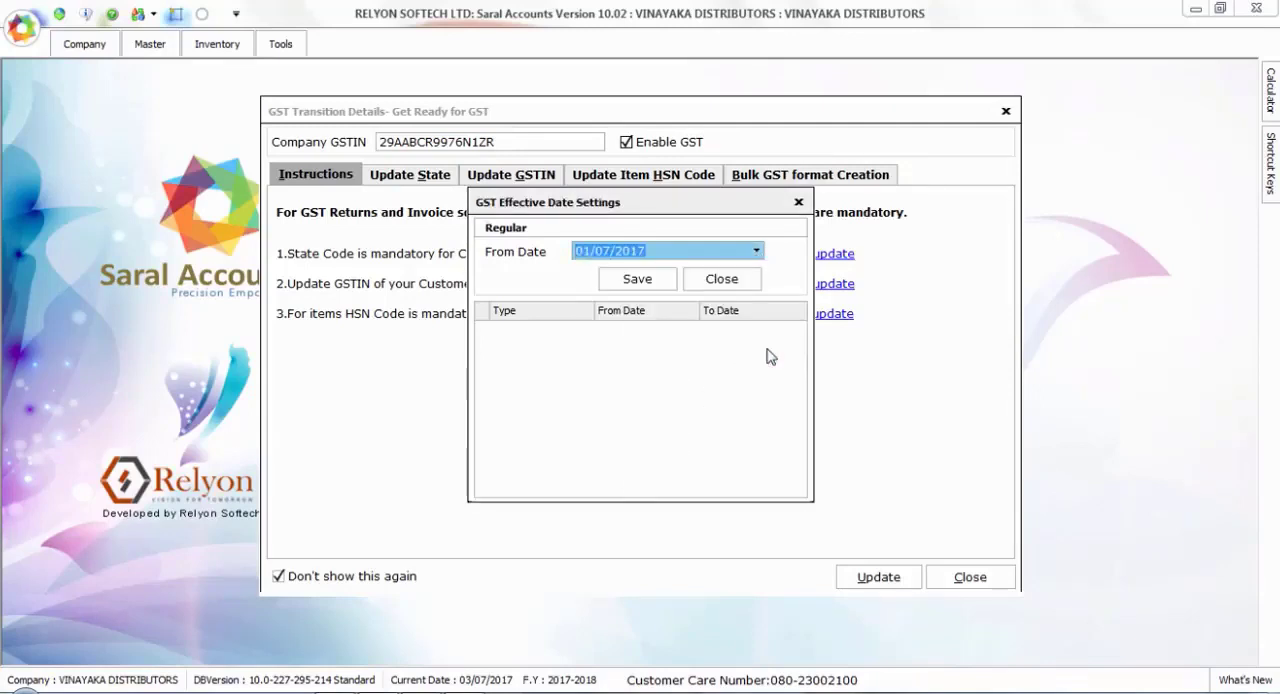
pyautogui.click(636, 278)
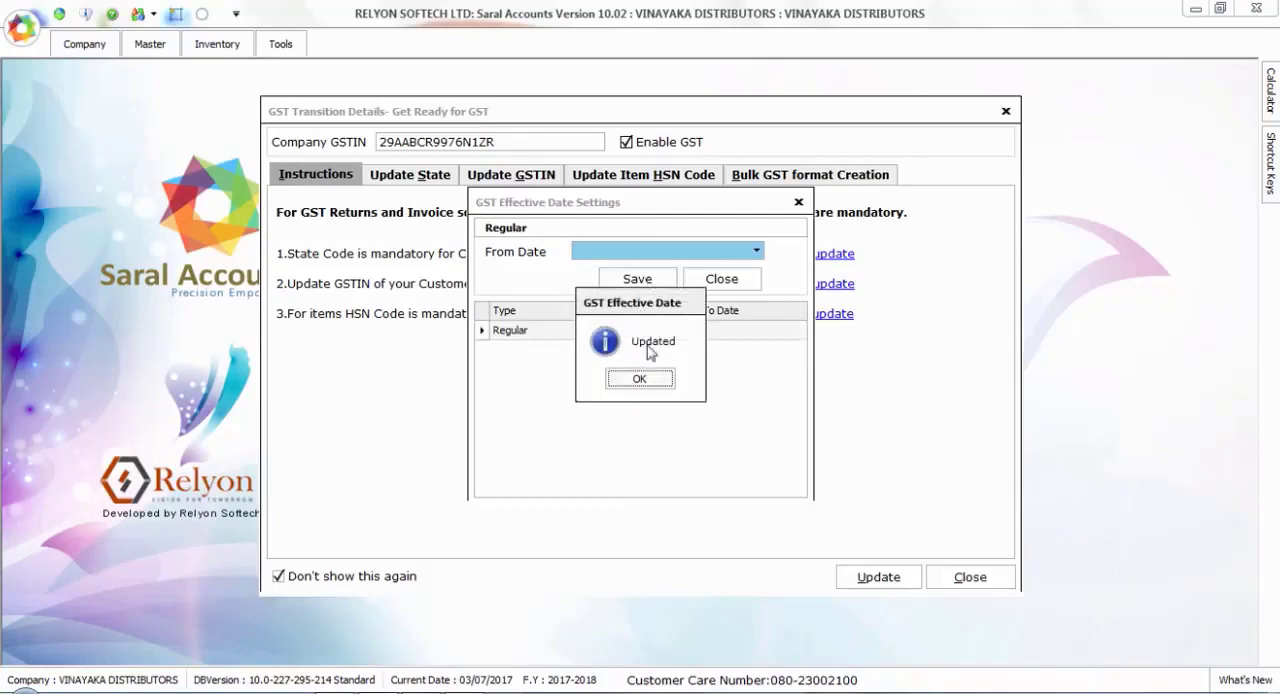
pyautogui.click(640, 378)
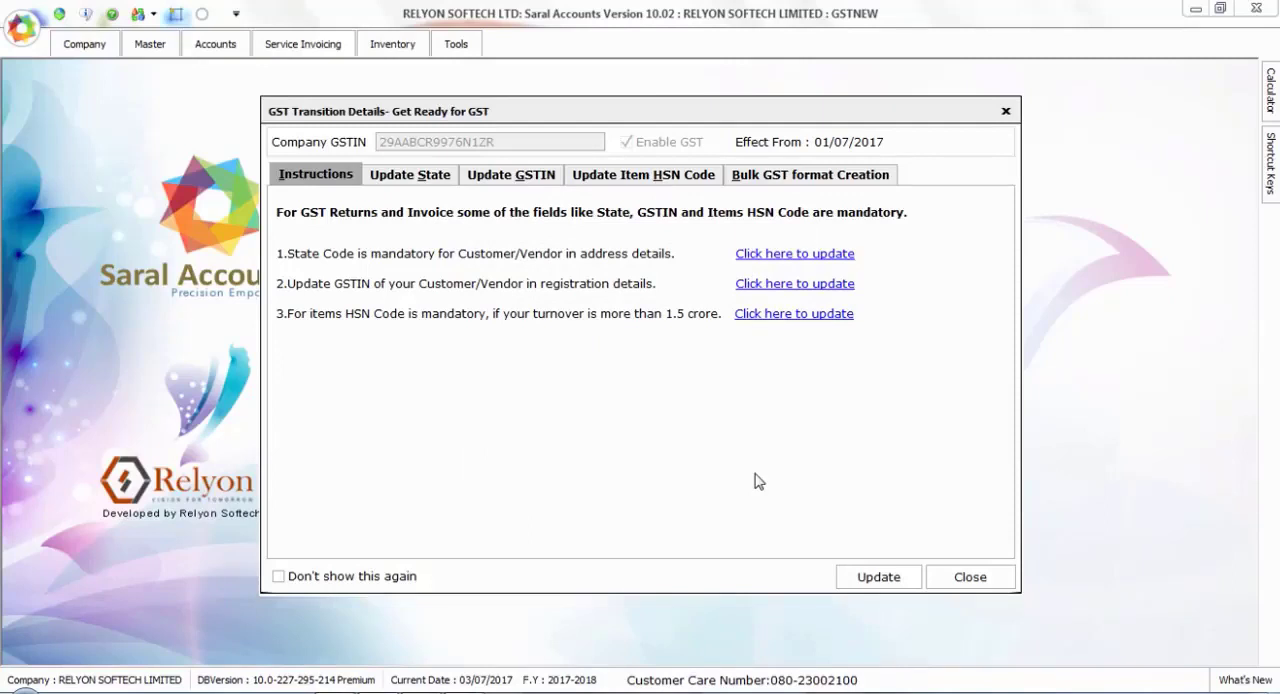
# Review the party states, then bring up the GSTIN update list
pyautogui.click(408, 174)
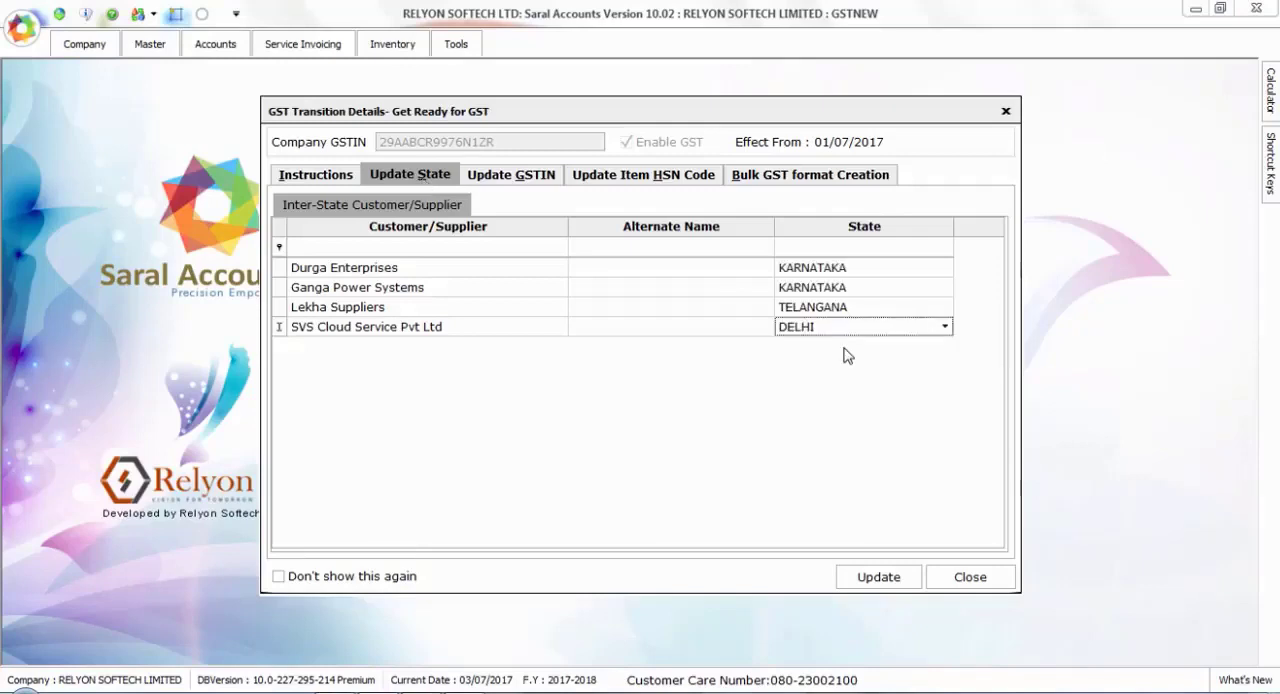
pyautogui.click(512, 174)
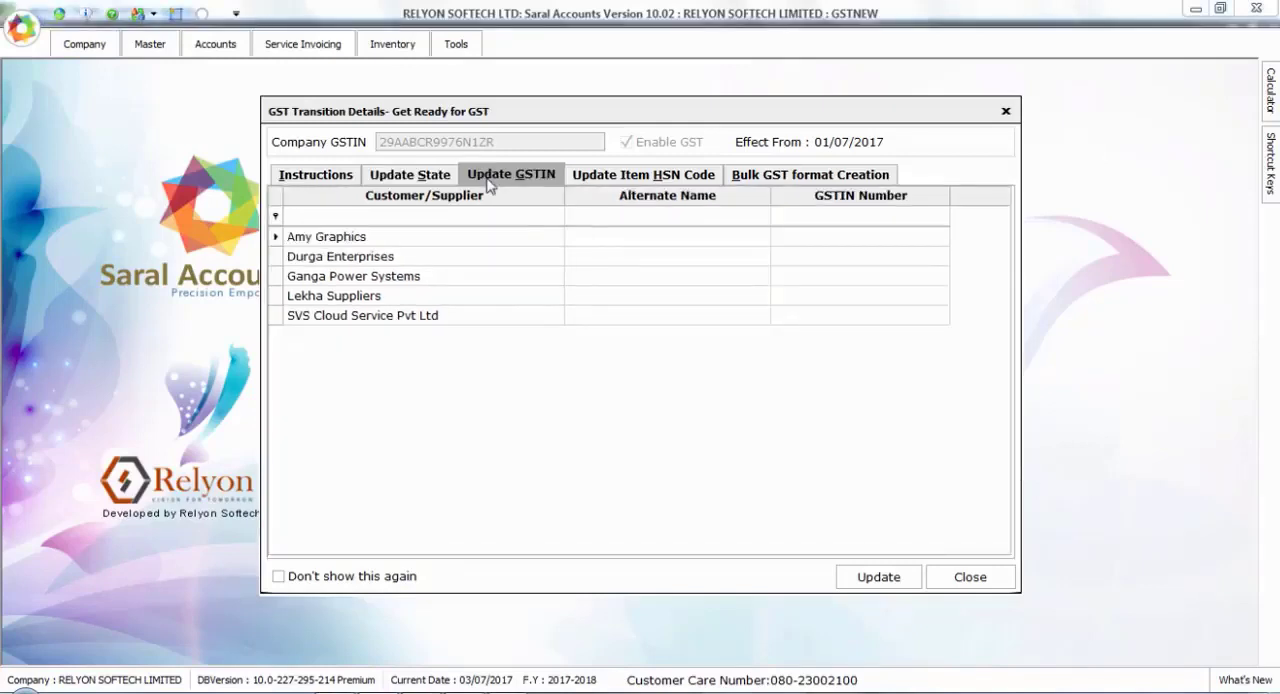
pyautogui.moveTo(608, 248)
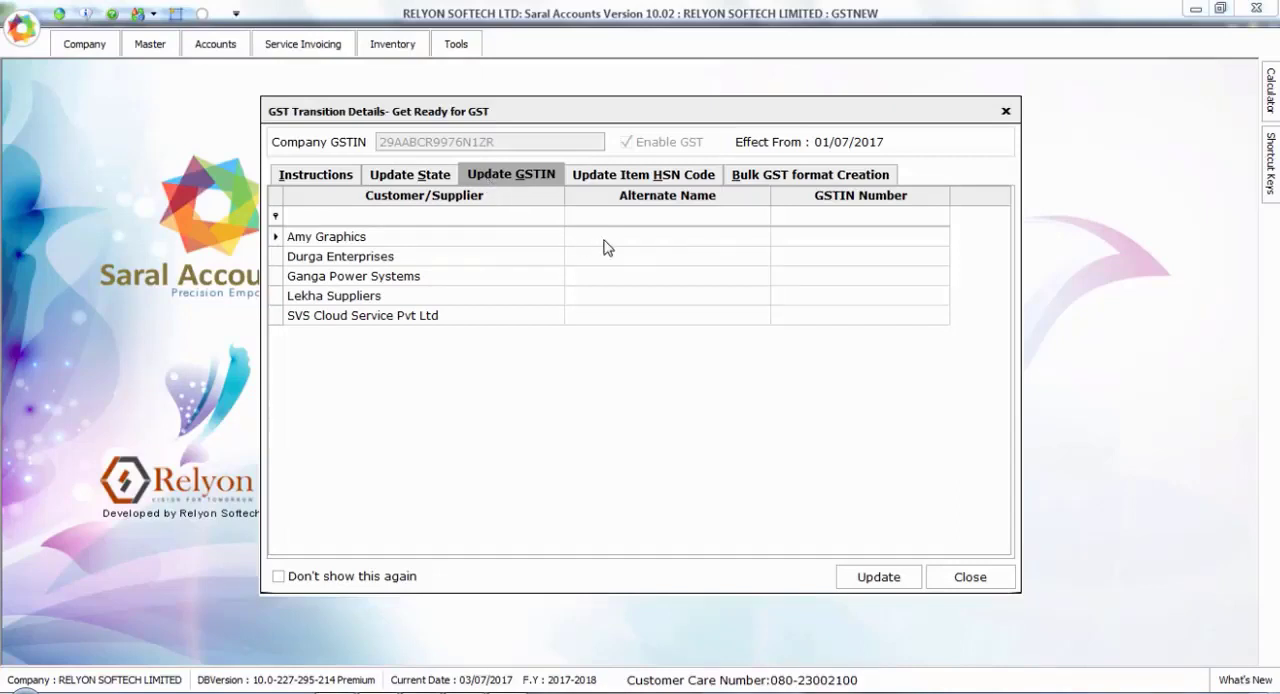
pyautogui.moveTo(832, 246)
pyautogui.write('27AFCCS2484A1ZR')
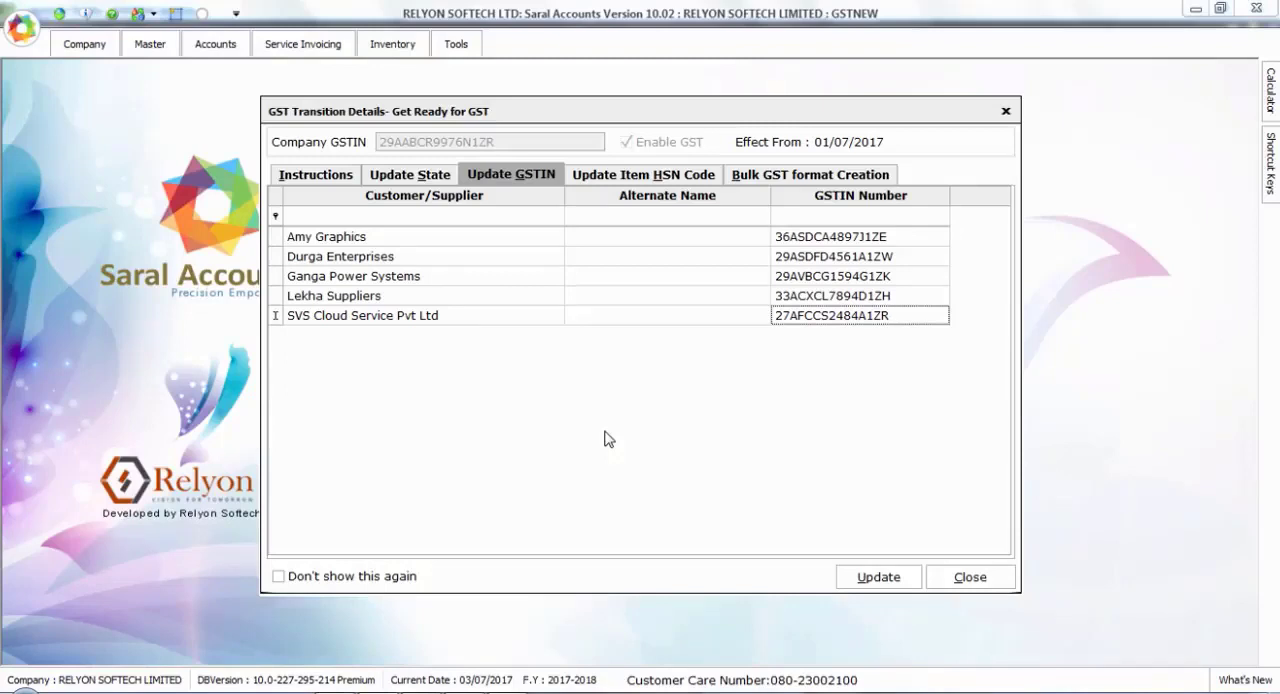
# Move on to the item HSN code list after the GSTINs are filled
pyautogui.click(644, 174)
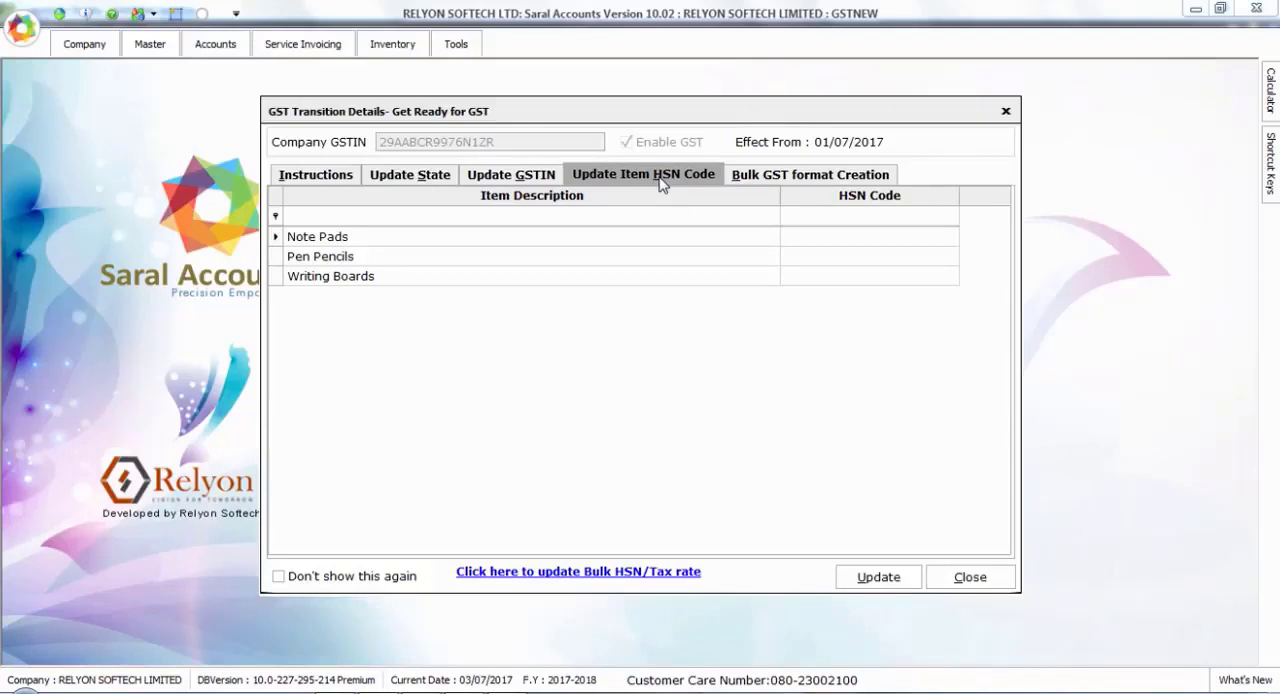
pyautogui.moveTo(606, 476)
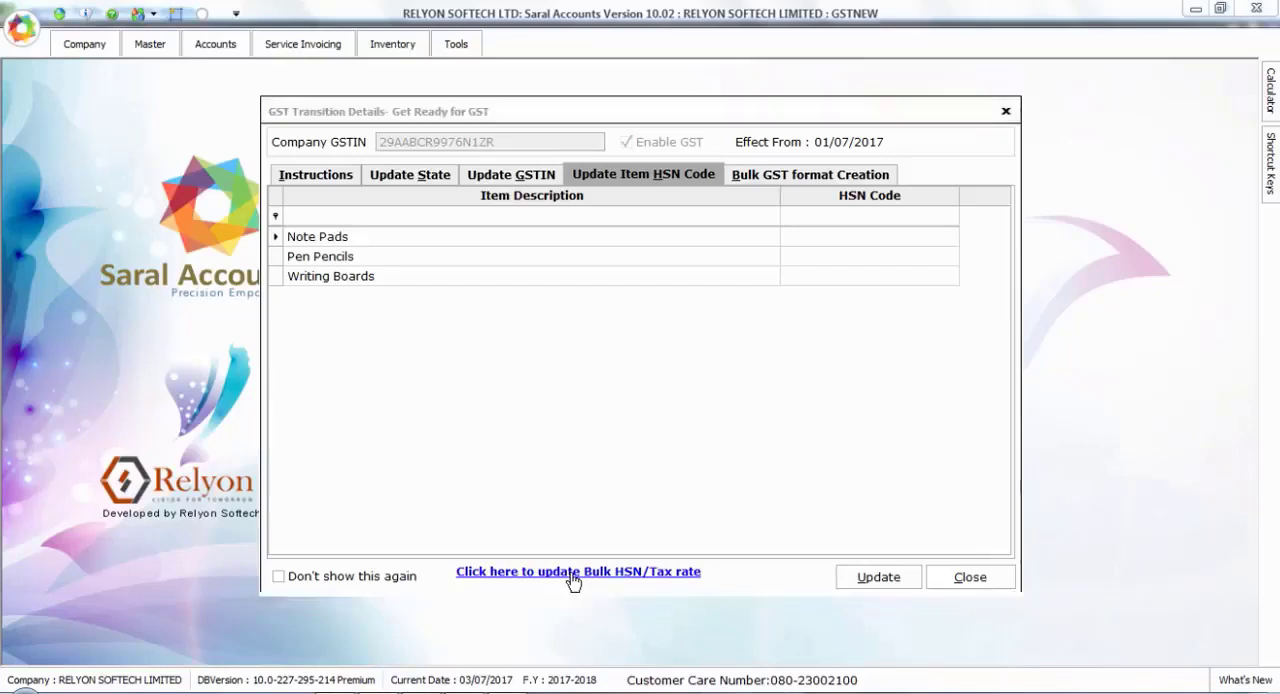
# Open the Bulk Tax Apply window for items missing HSN codes
pyautogui.click(576, 572)
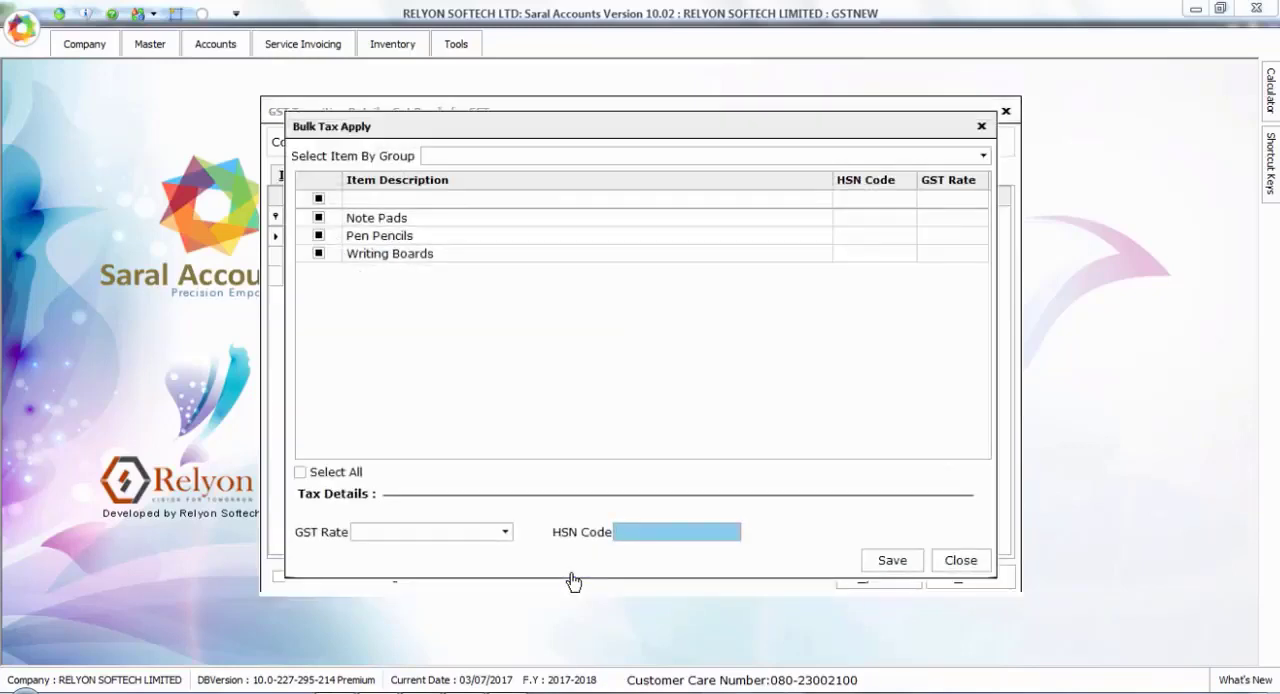
# Apply HSN 04010178 at 18% GST to all Writing group items and save
pyautogui.click(980, 156)
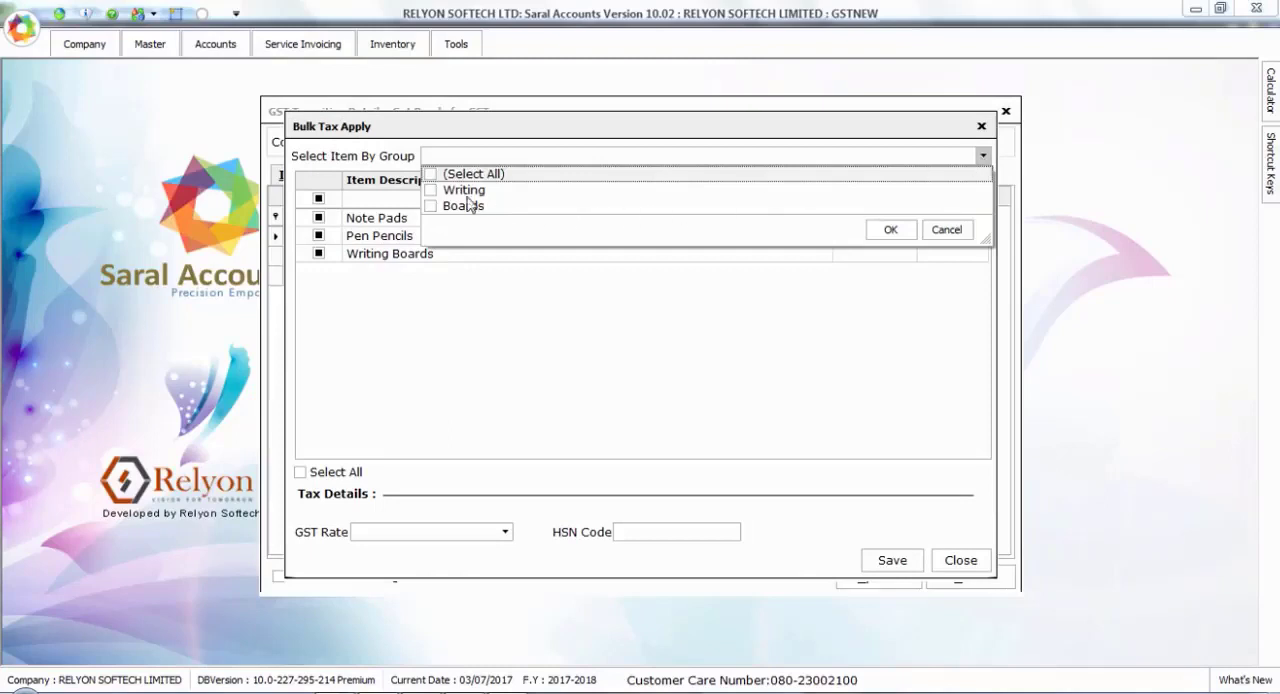
pyautogui.click(432, 190)
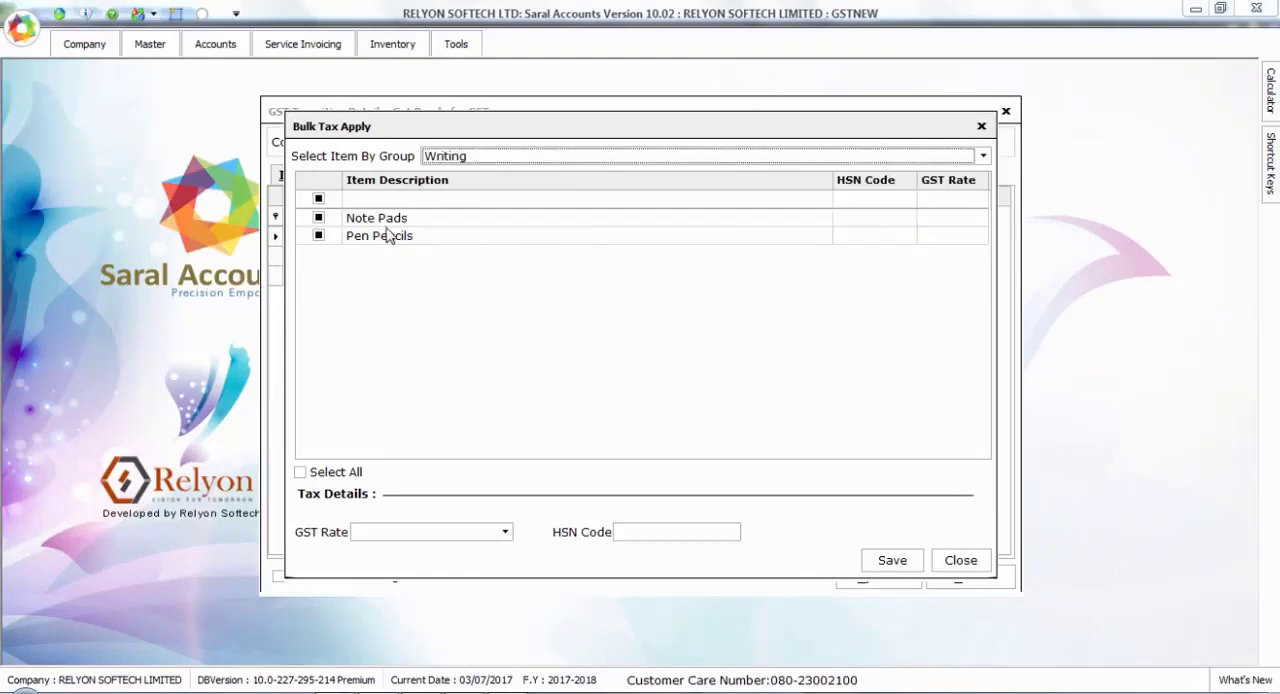
pyautogui.click(300, 472)
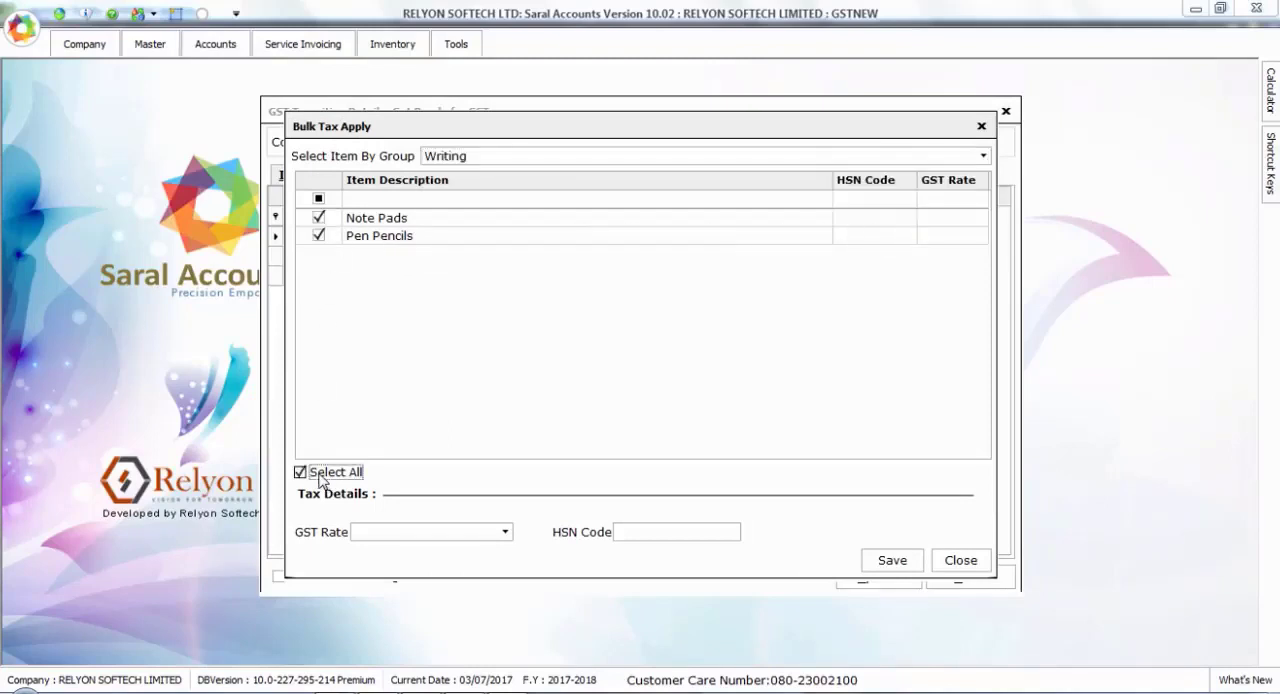
pyautogui.click(504, 532)
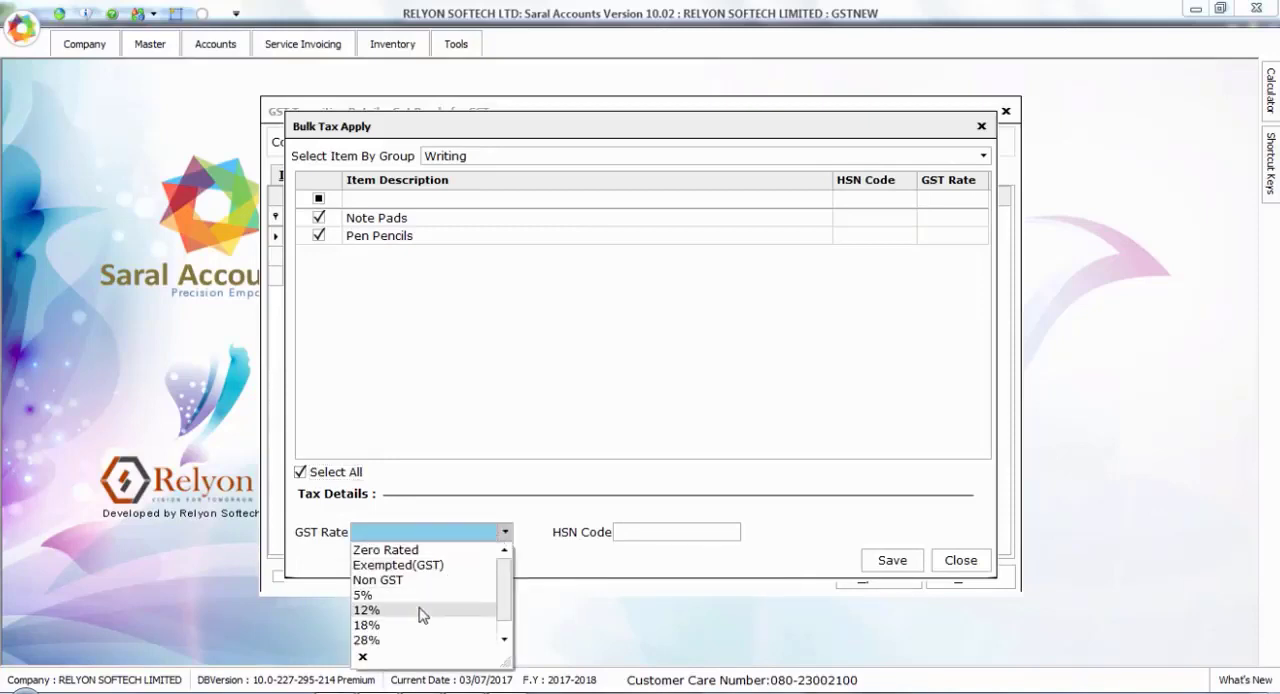
pyautogui.click(366, 624)
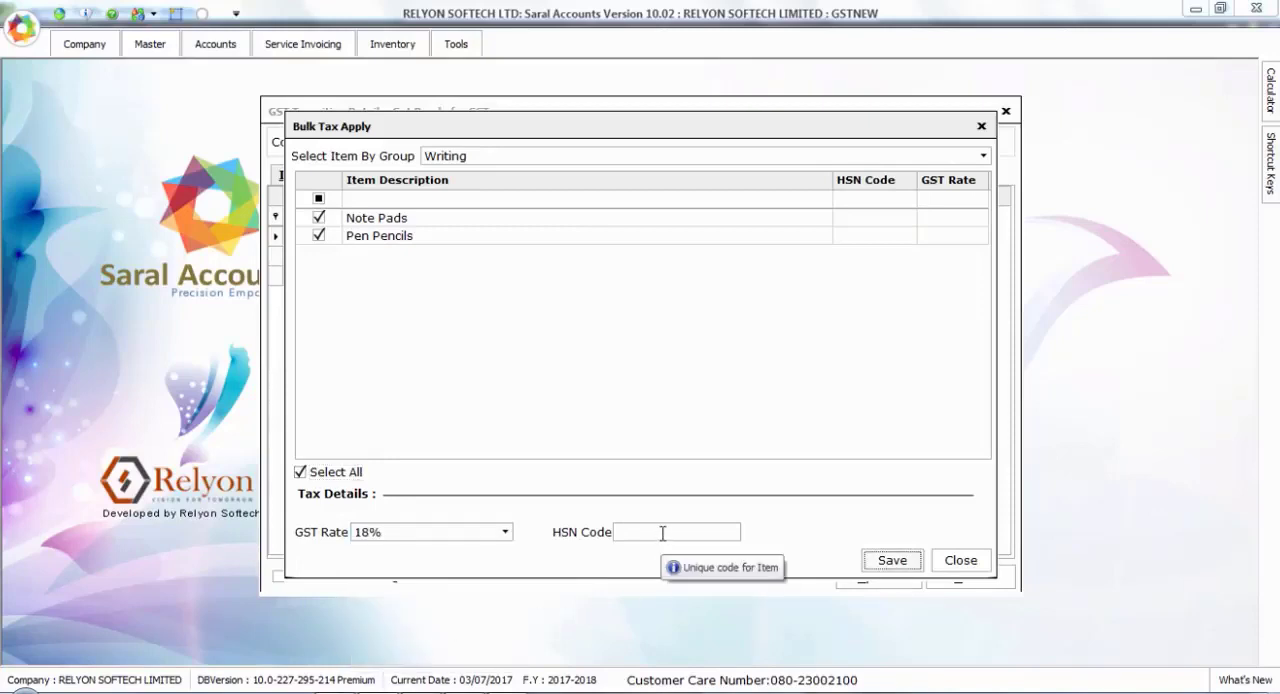
pyautogui.write('04010178')
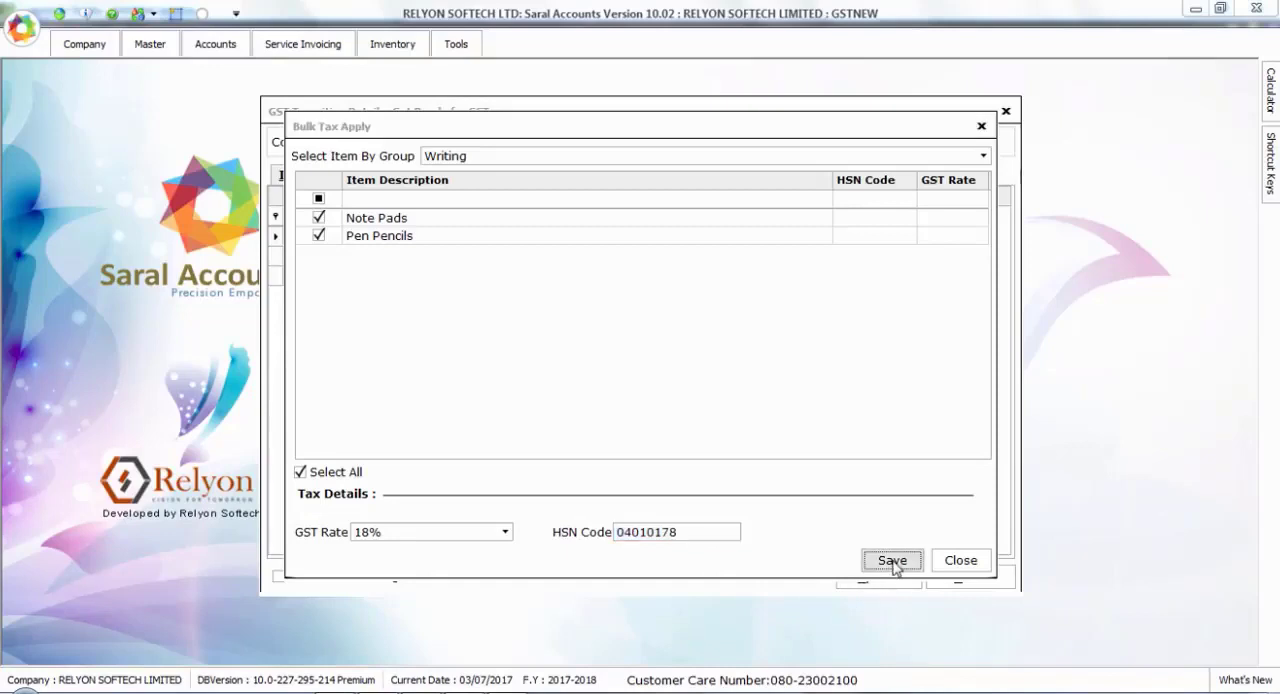
pyautogui.click(892, 560)
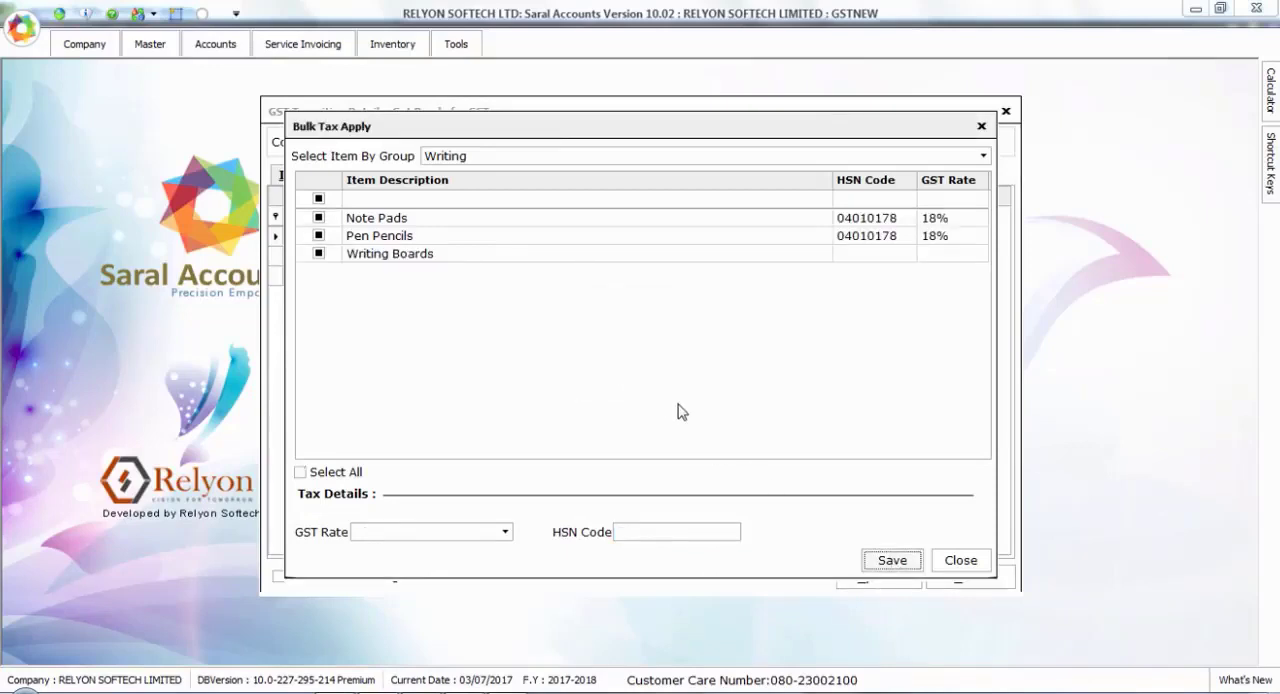
pyautogui.moveTo(936, 564)
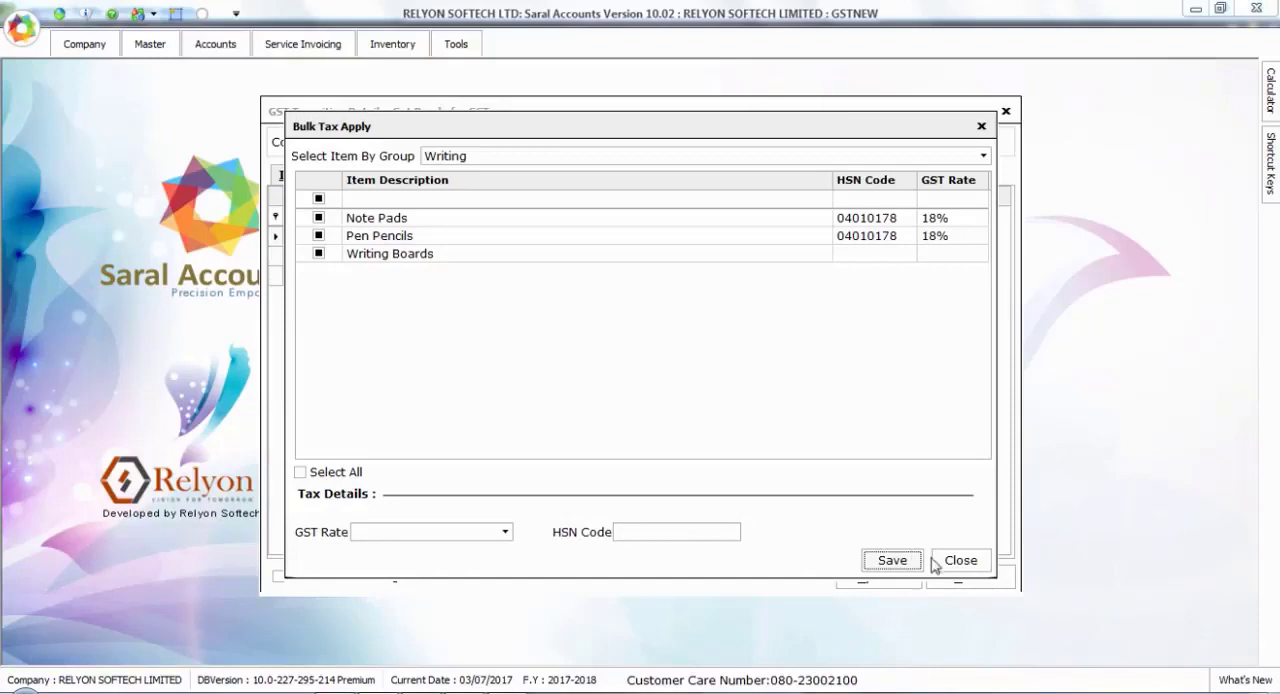
pyautogui.click(960, 560)
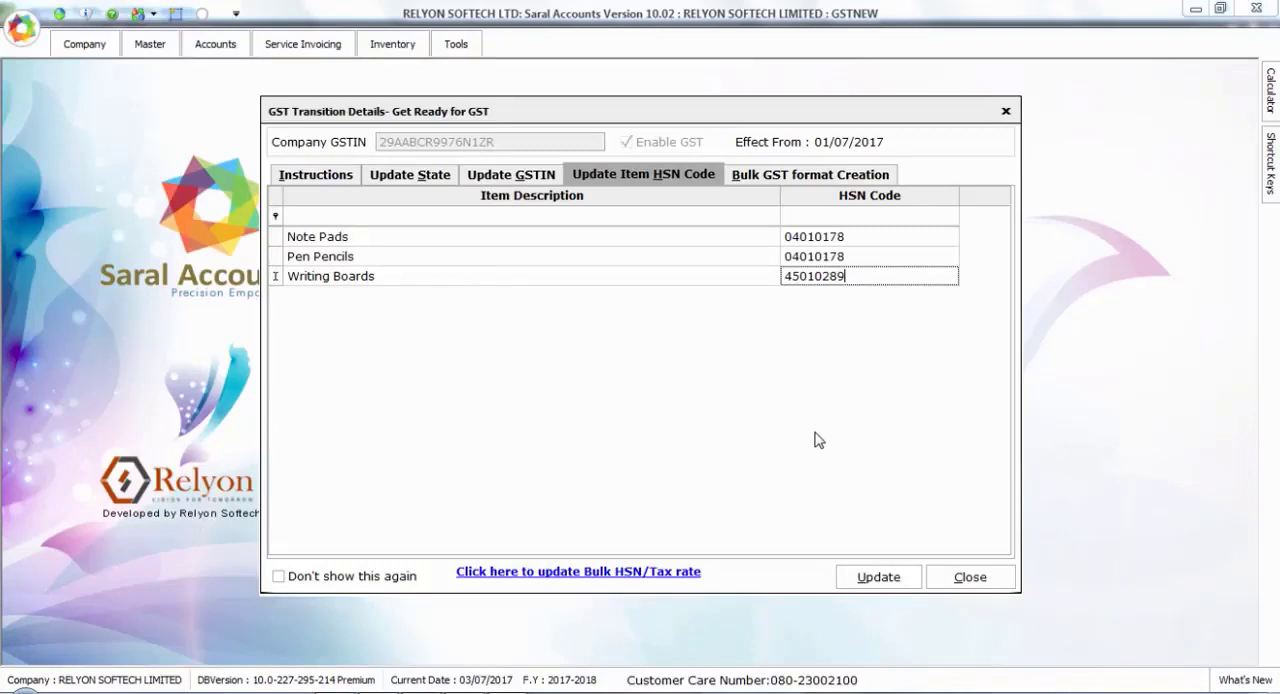
pyautogui.moveTo(782, 184)
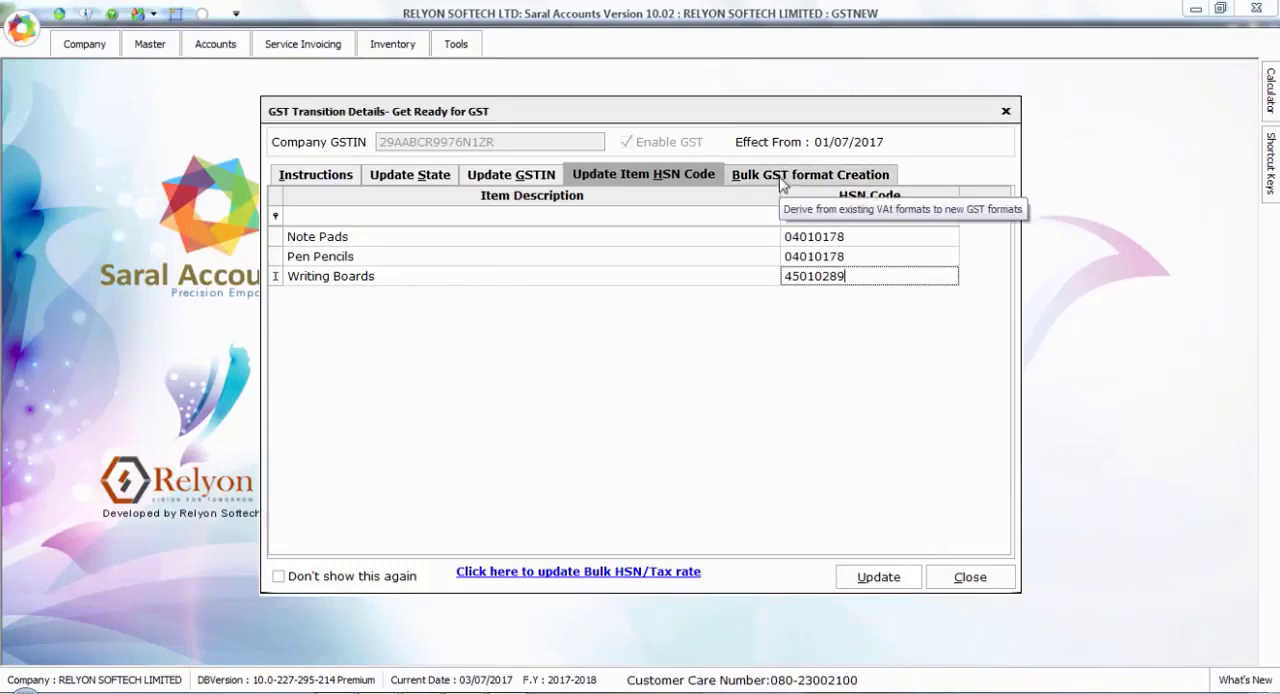
# Show the Bulk GST format Creation list of existing invoice formats
pyautogui.click(810, 174)
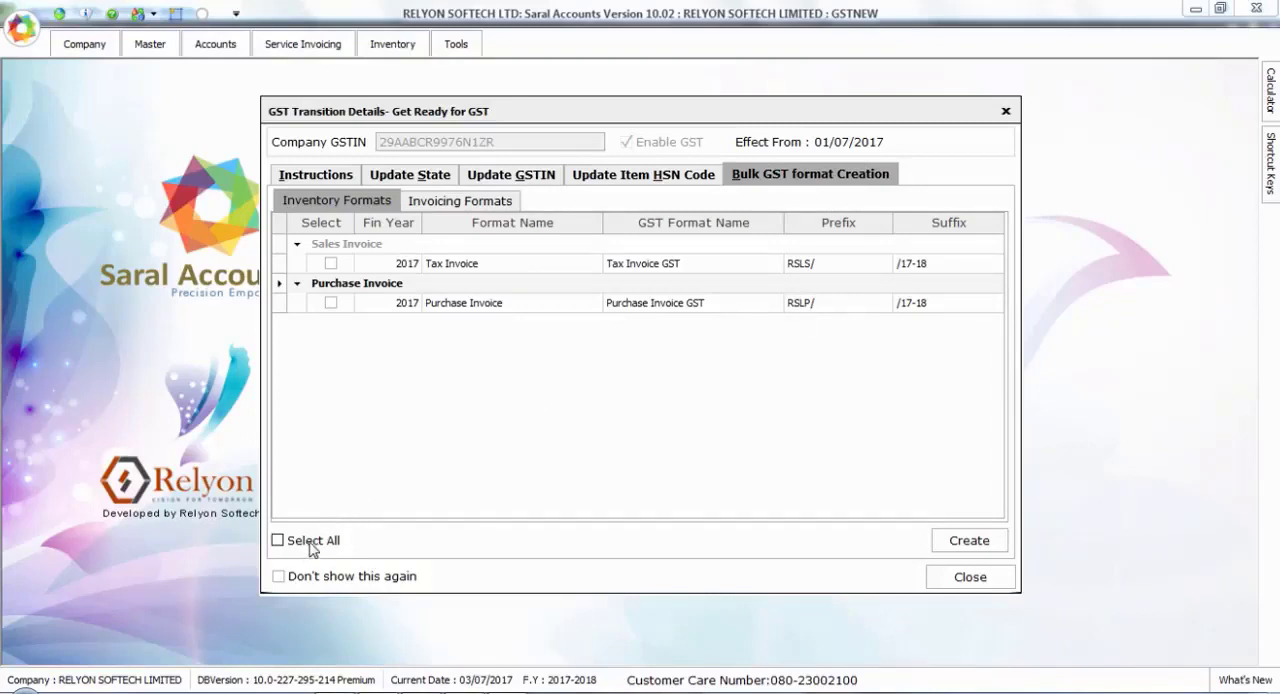
# Create GST versions of the Tax Invoice and Purchase Invoice formats
pyautogui.click(278, 540)
pyautogui.write('TI')
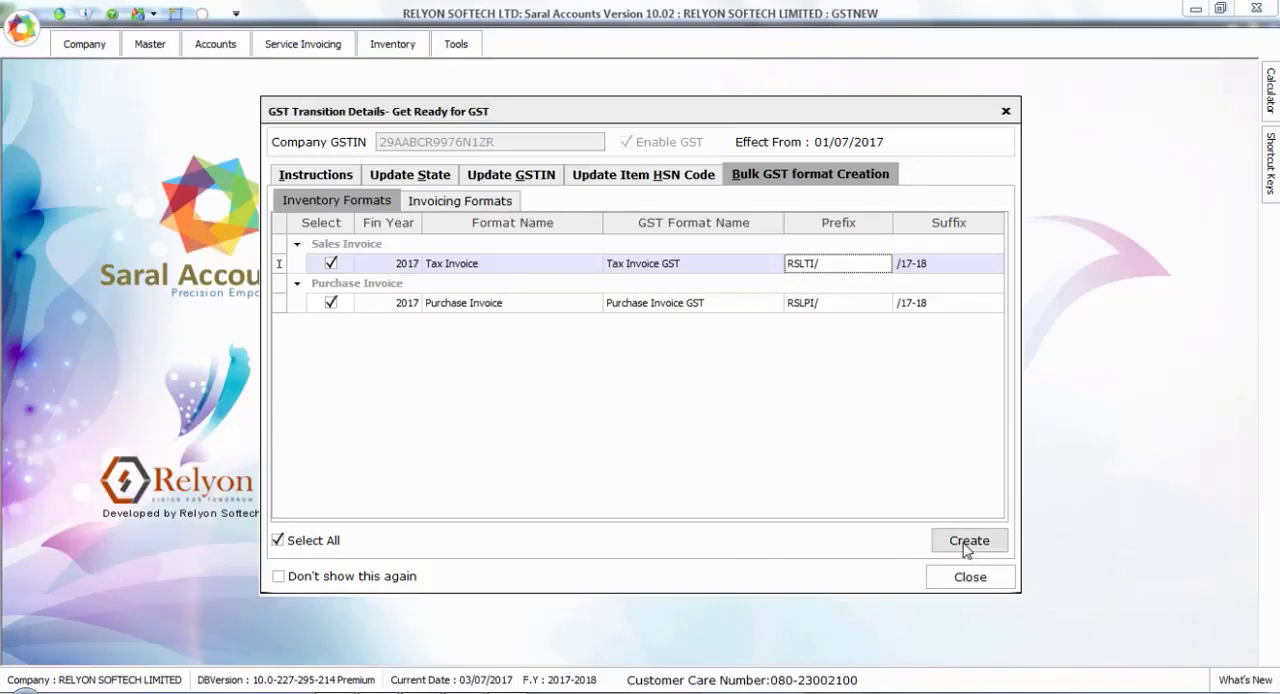
pyautogui.click(968, 540)
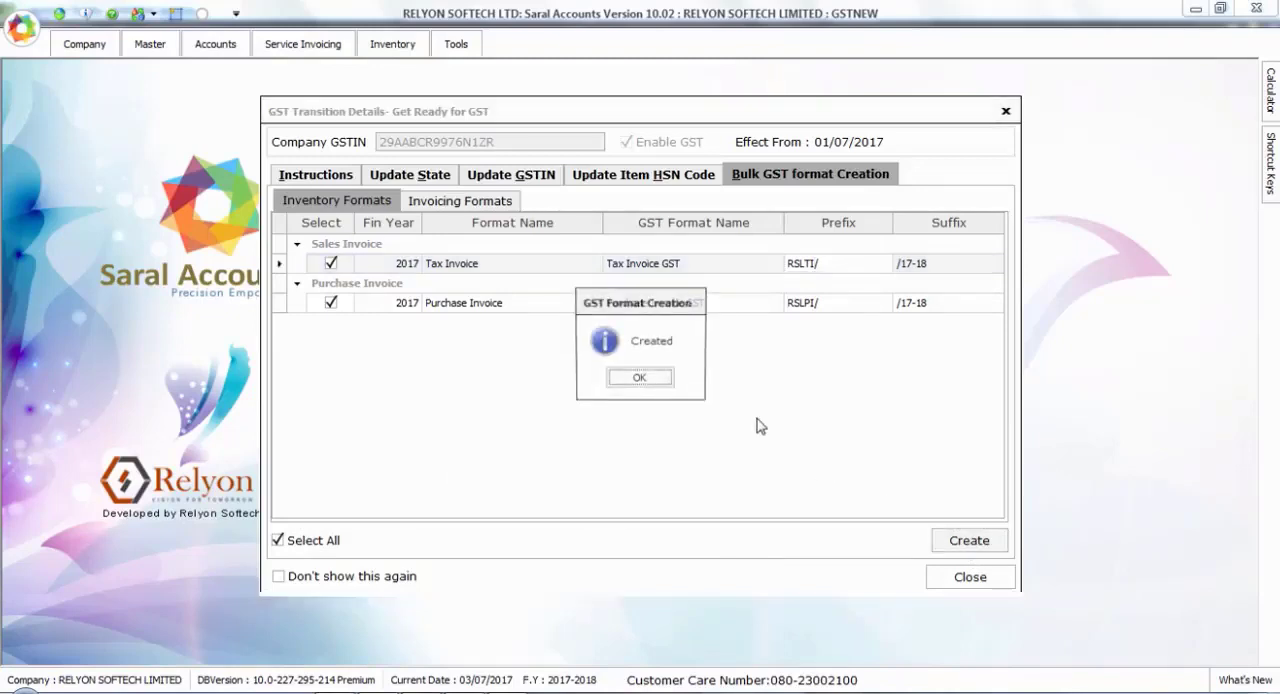
pyautogui.click(640, 376)
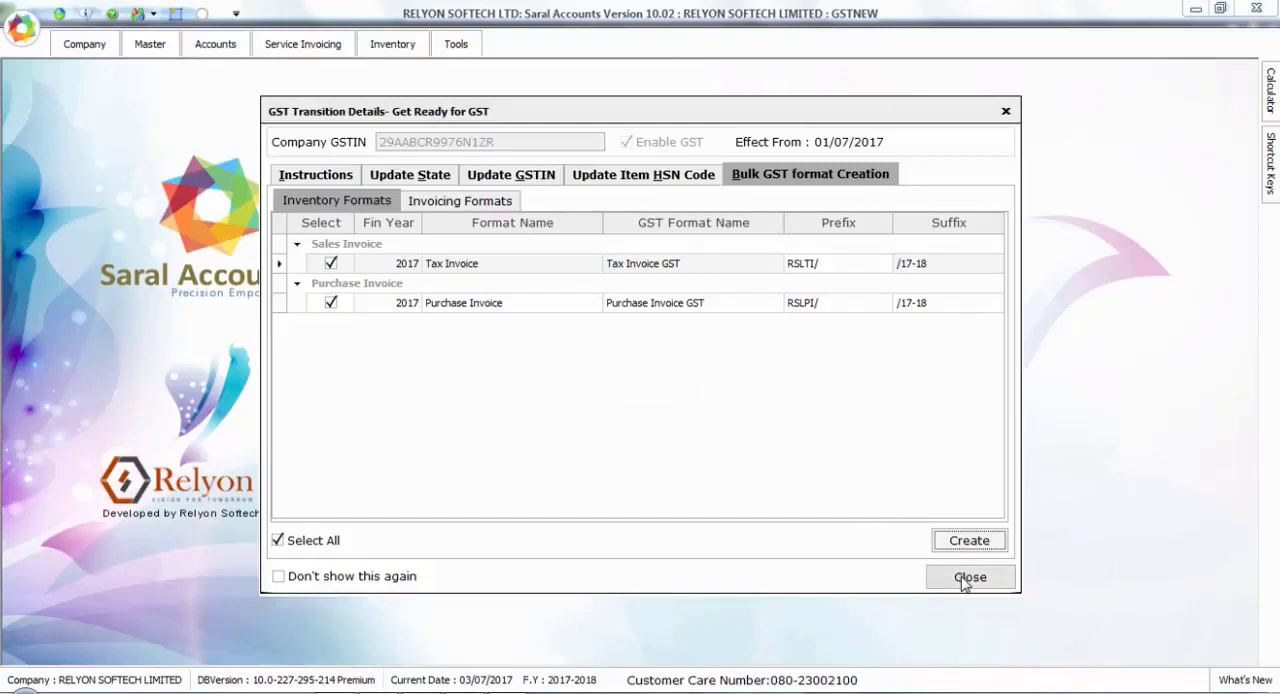
# Close the GST transition window, saving the changes
pyautogui.click(968, 576)
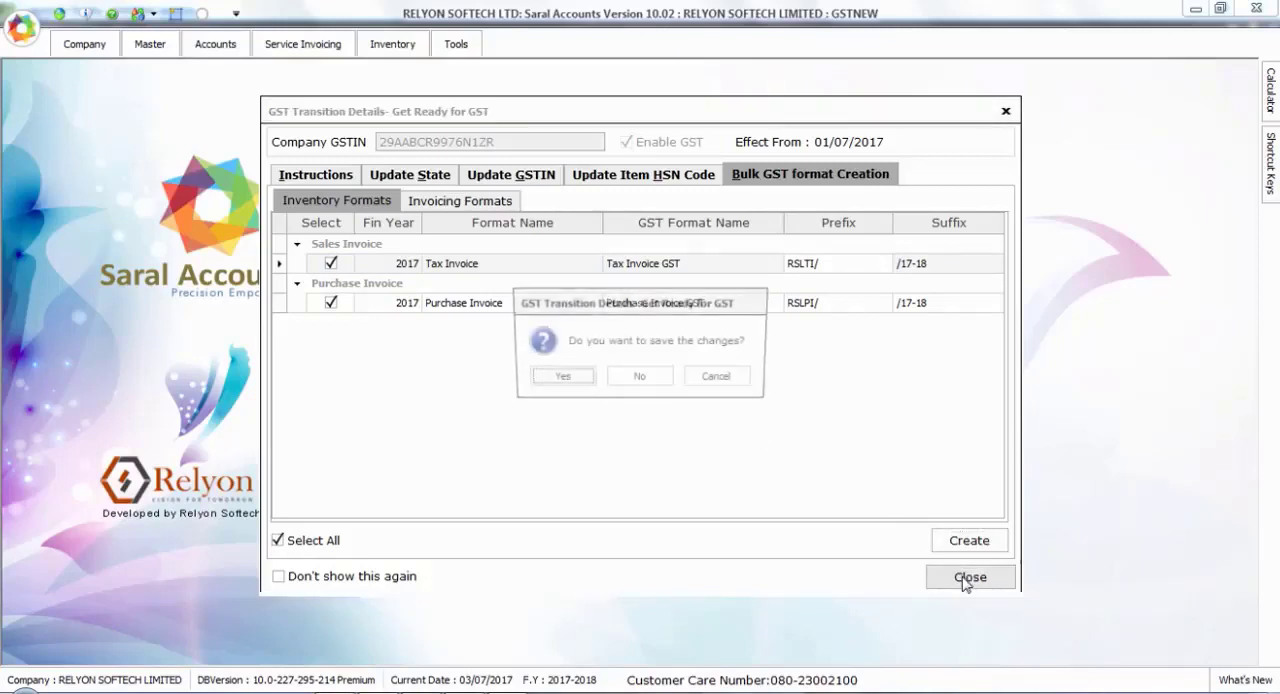
pyautogui.click(968, 576)
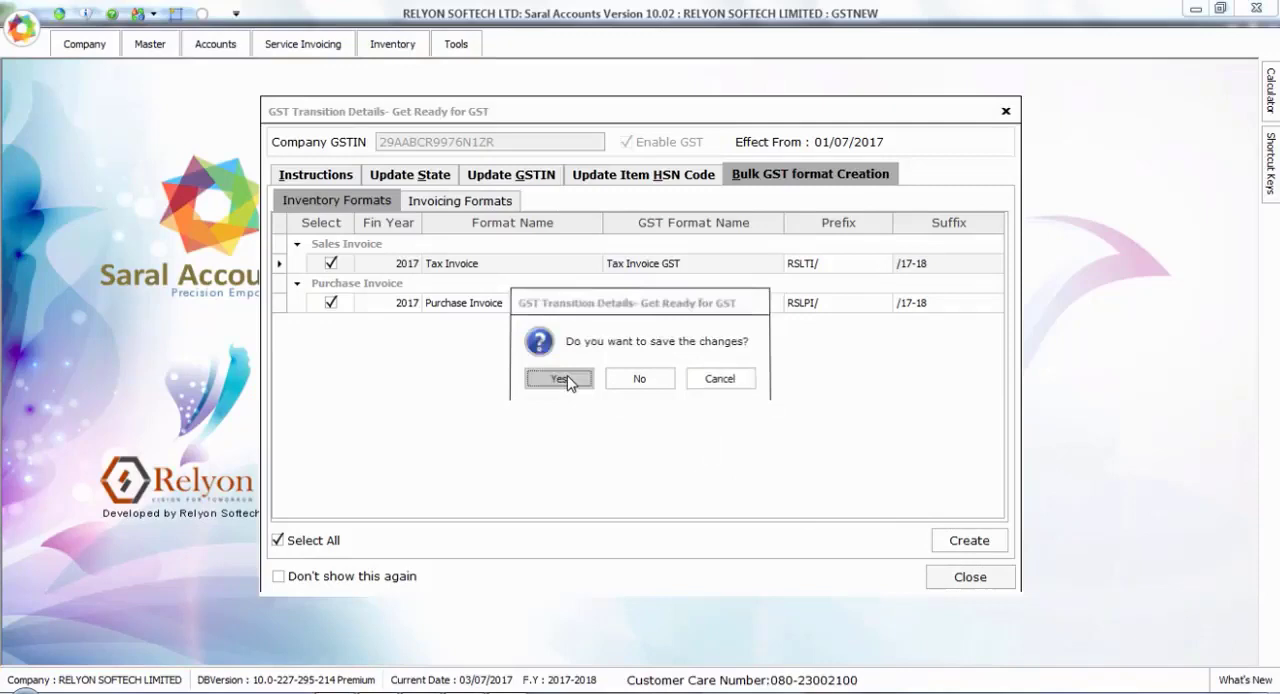
pyautogui.click(558, 378)
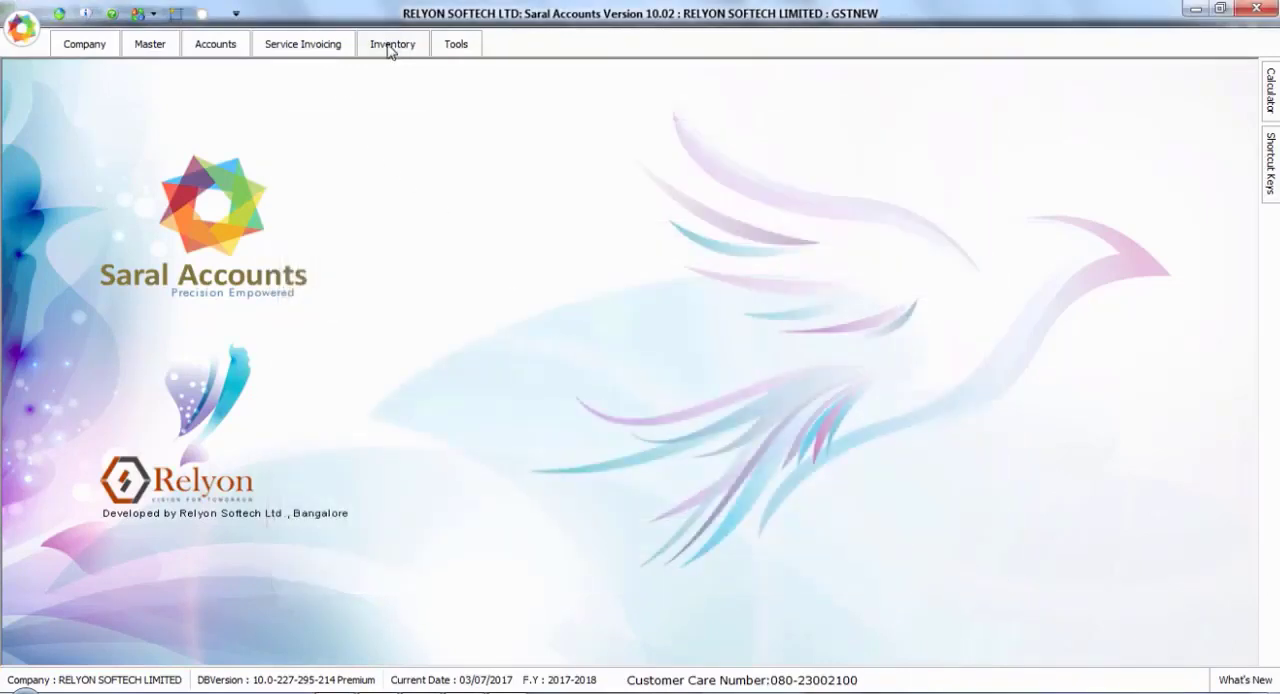
pyautogui.click(392, 44)
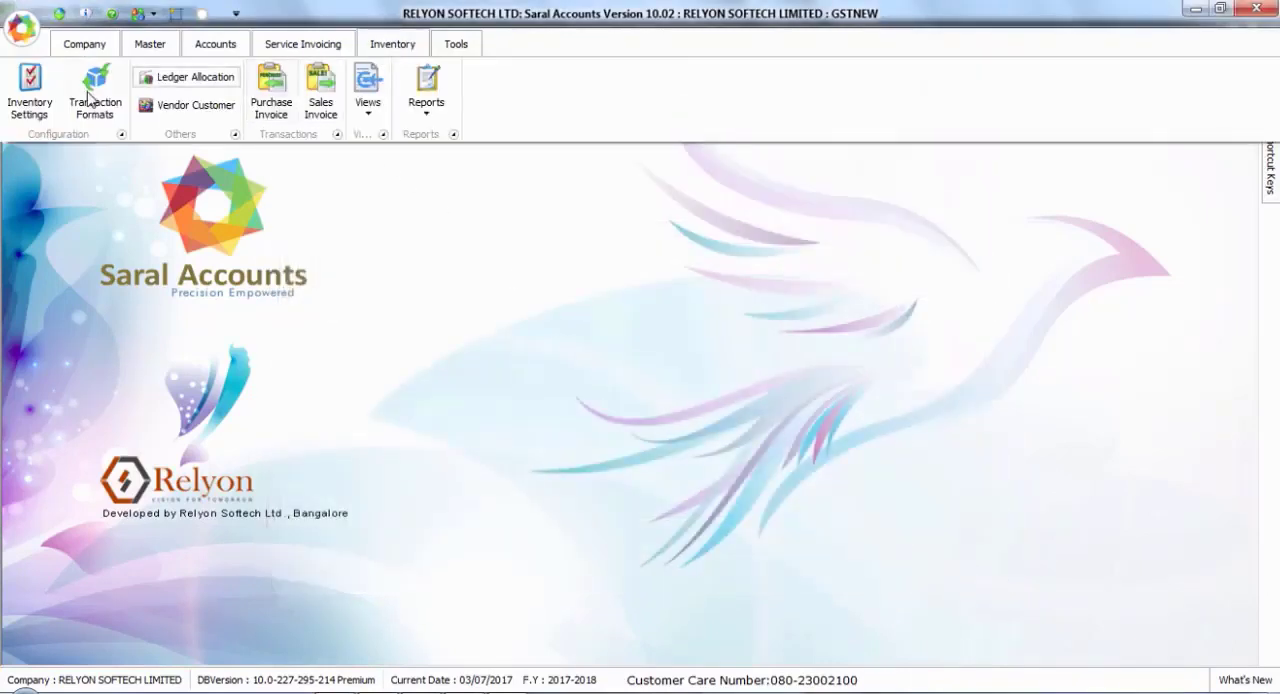
pyautogui.click(94, 90)
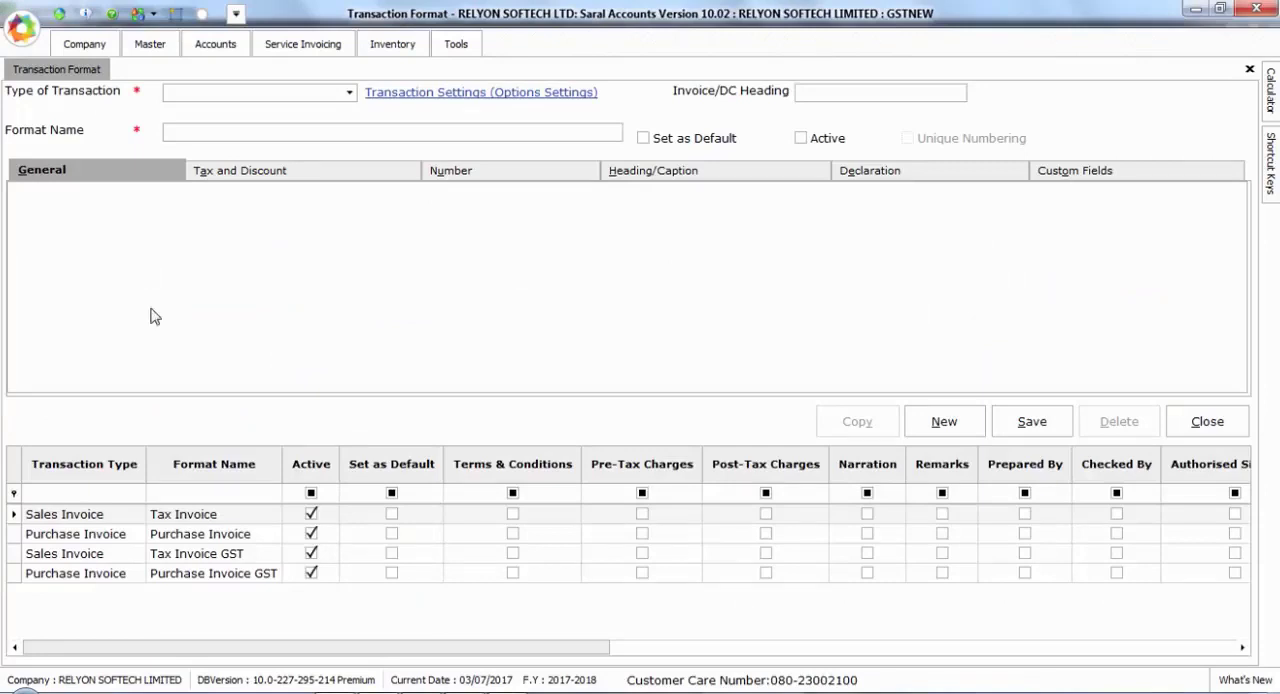
pyautogui.click(196, 552)
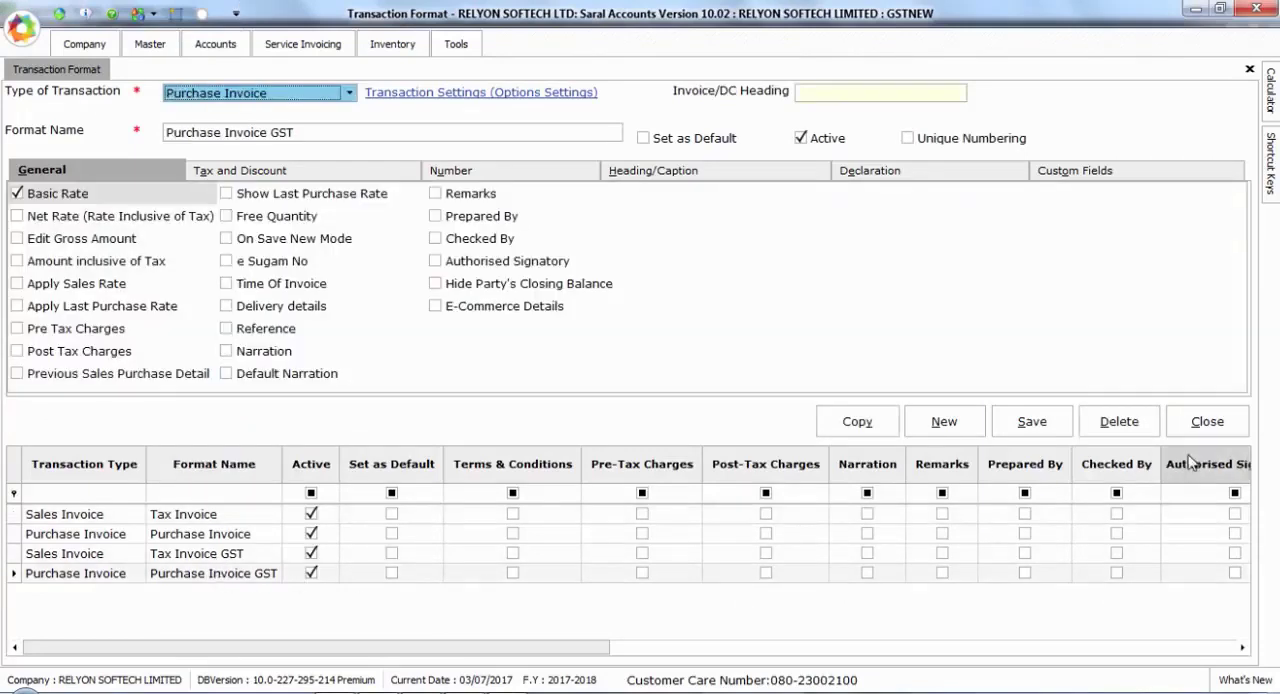
pyautogui.click(1208, 420)
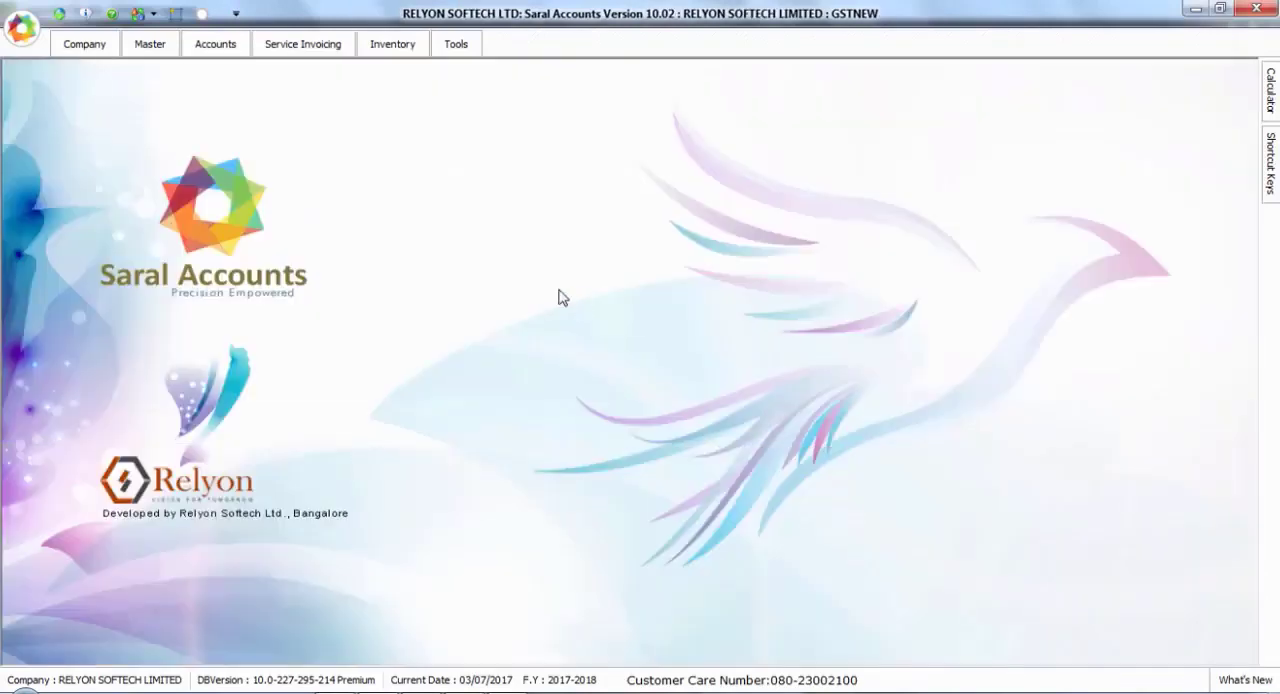
pyautogui.moveTo(470, 288)
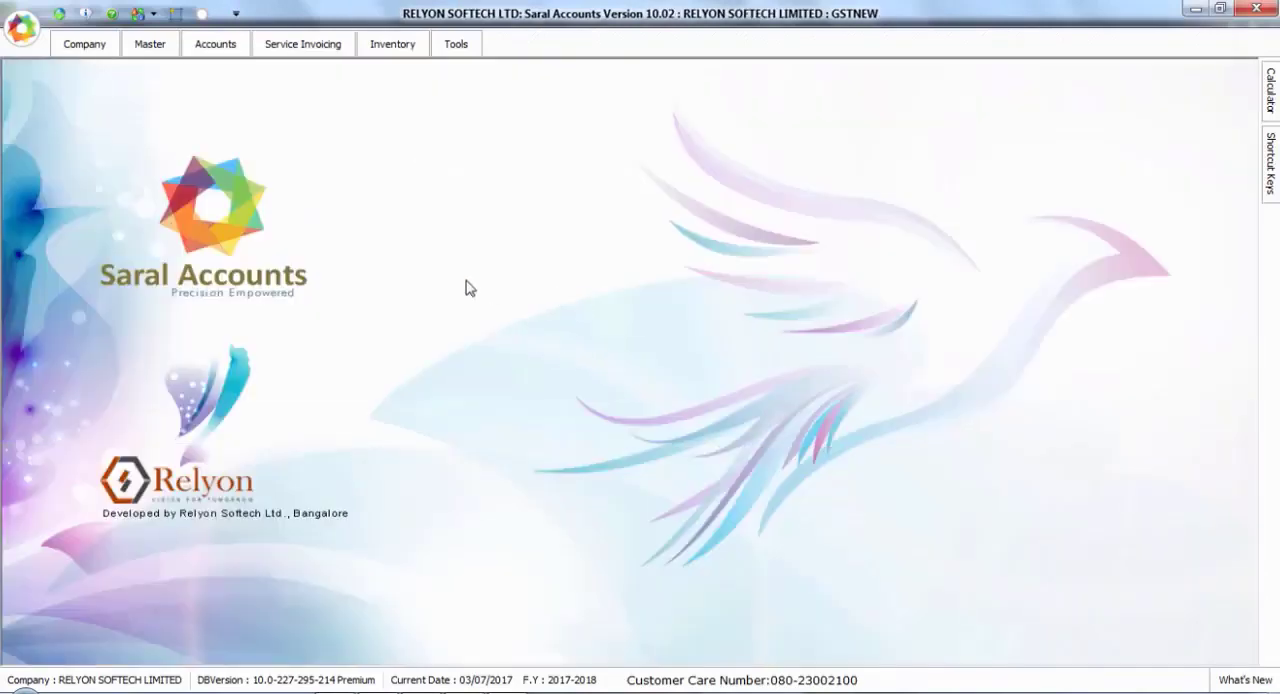
# Start a Tax Invoice GST for Durga Enterprises with 500 Note Pads at 25.00
pyautogui.click(392, 44)
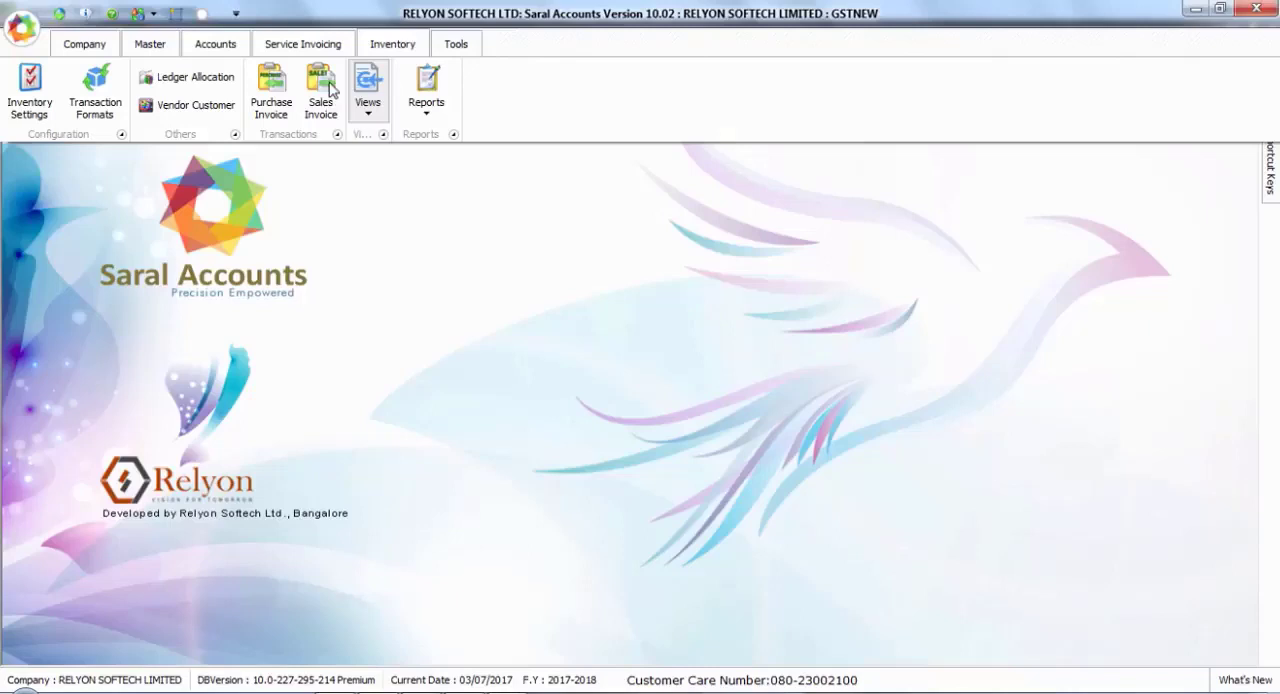
pyautogui.click(320, 90)
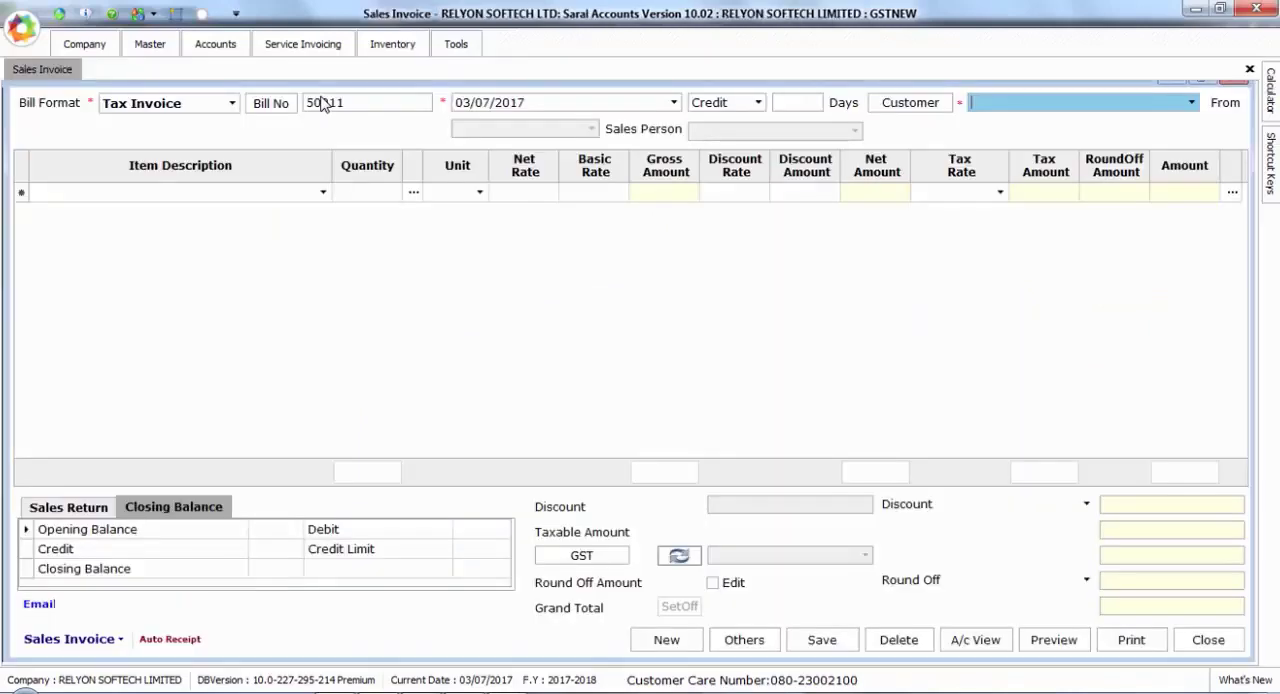
pyautogui.click(168, 102)
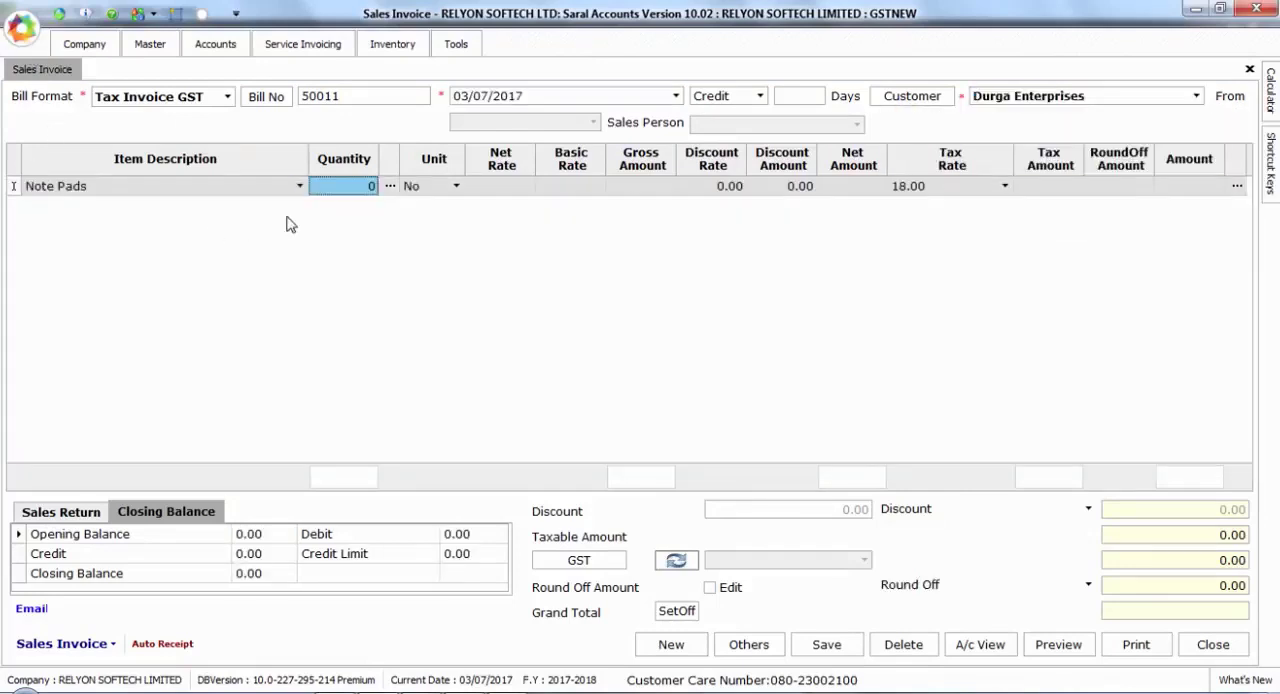
pyautogui.write('500')
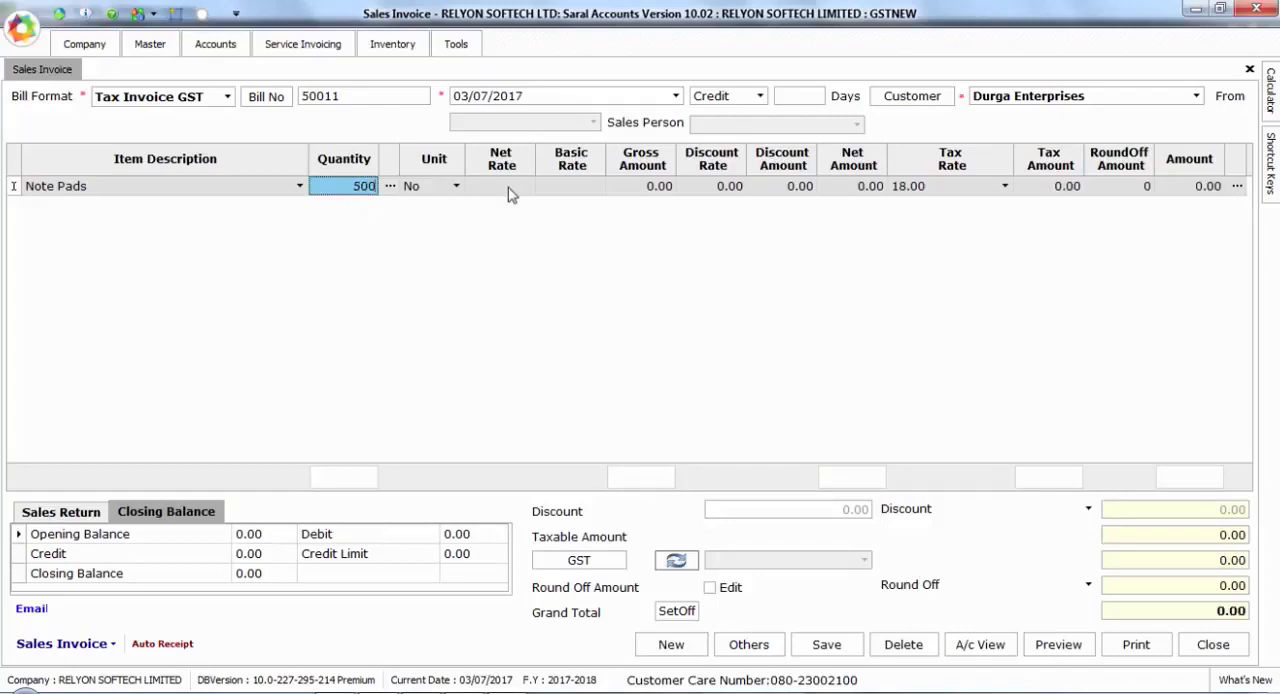
pyautogui.write('25.00')
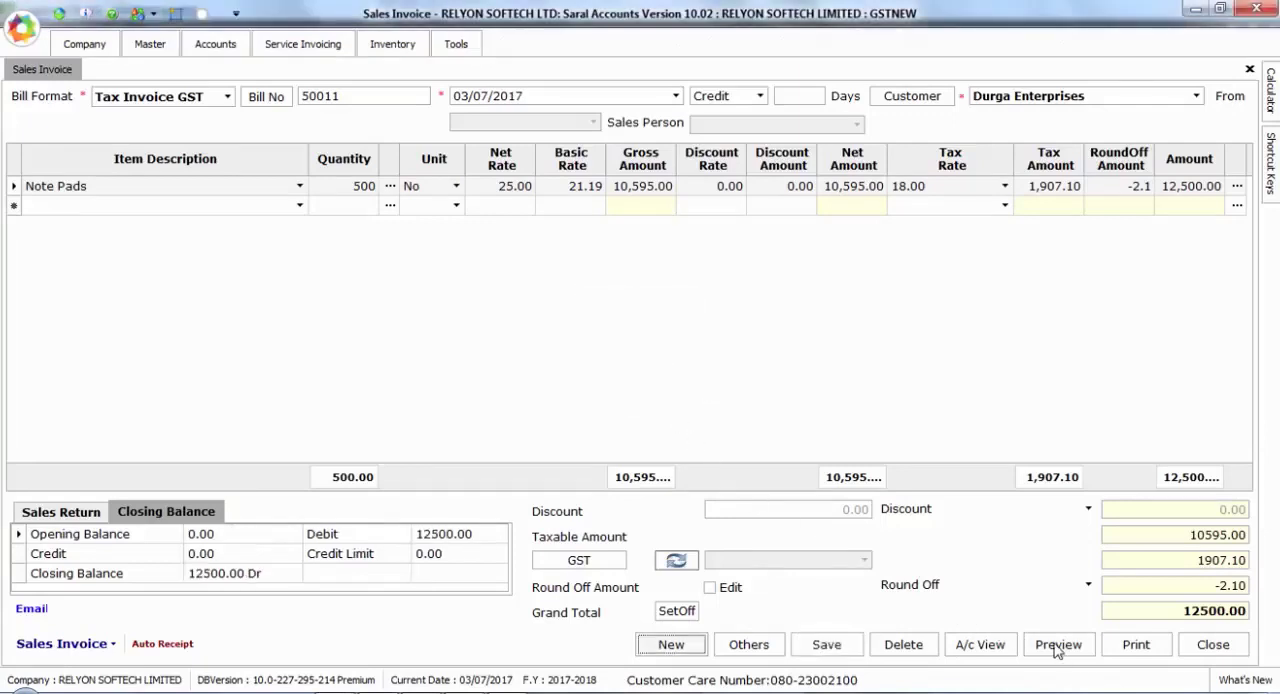
pyautogui.click(1058, 644)
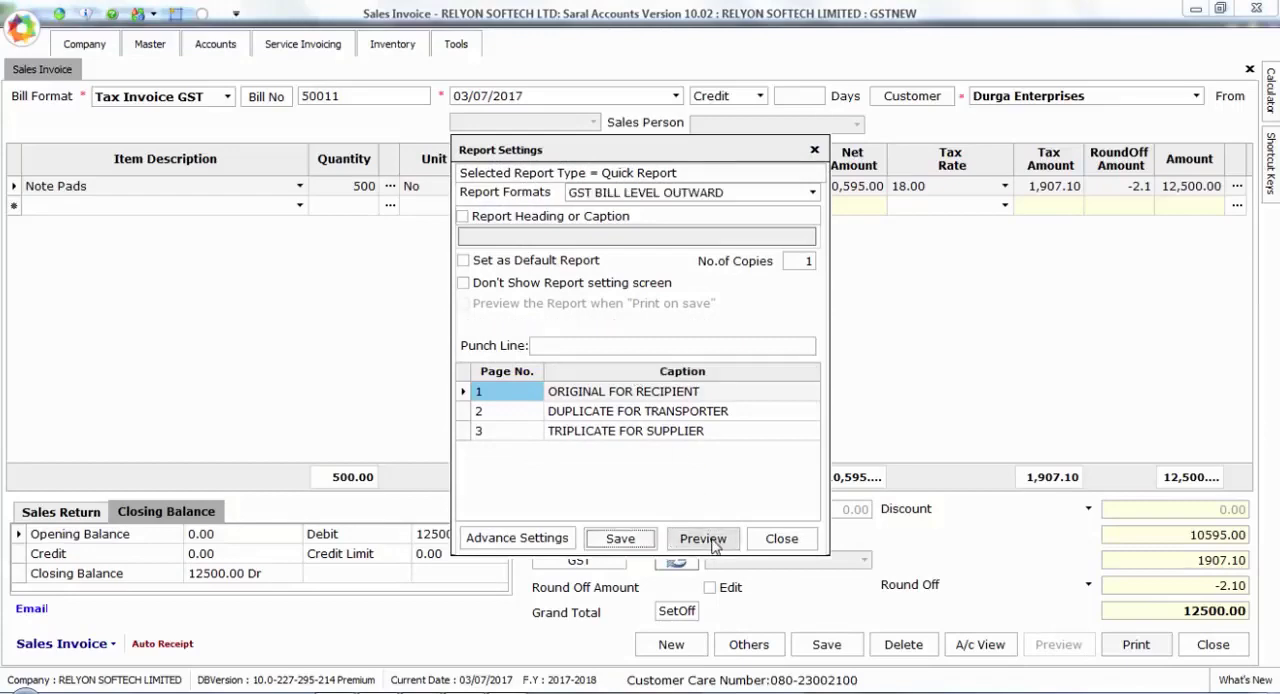
pyautogui.click(702, 538)
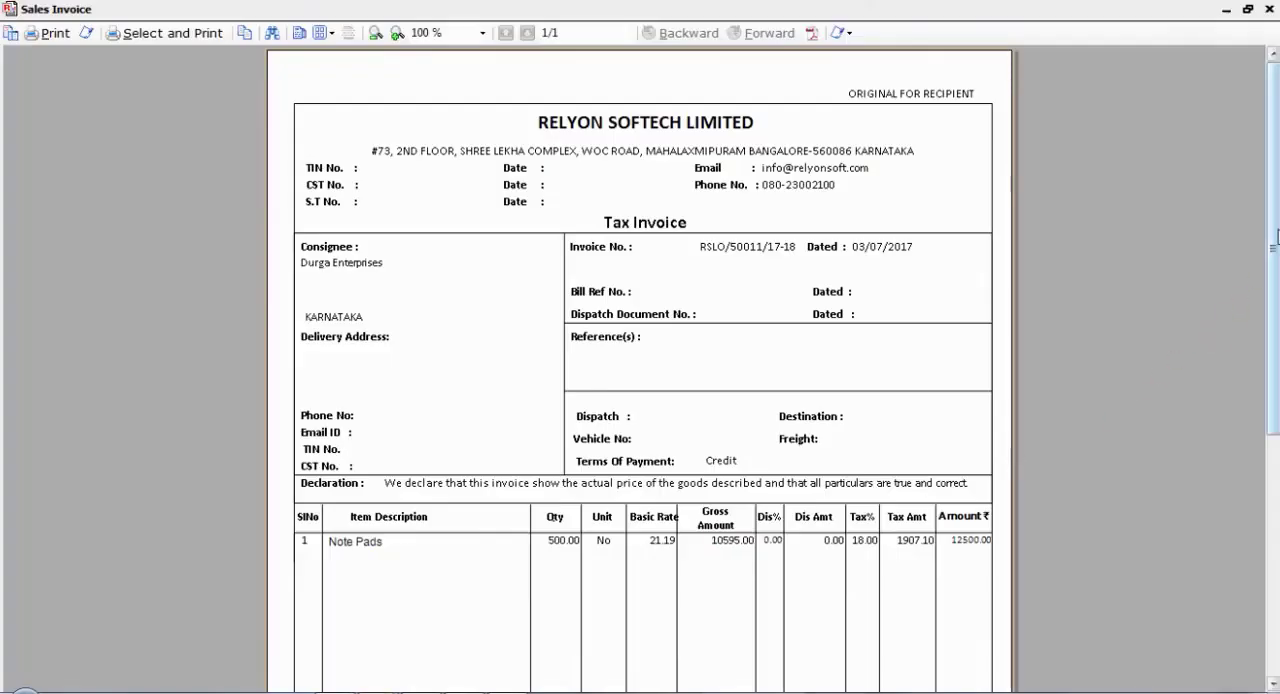
pyautogui.scroll(-3)
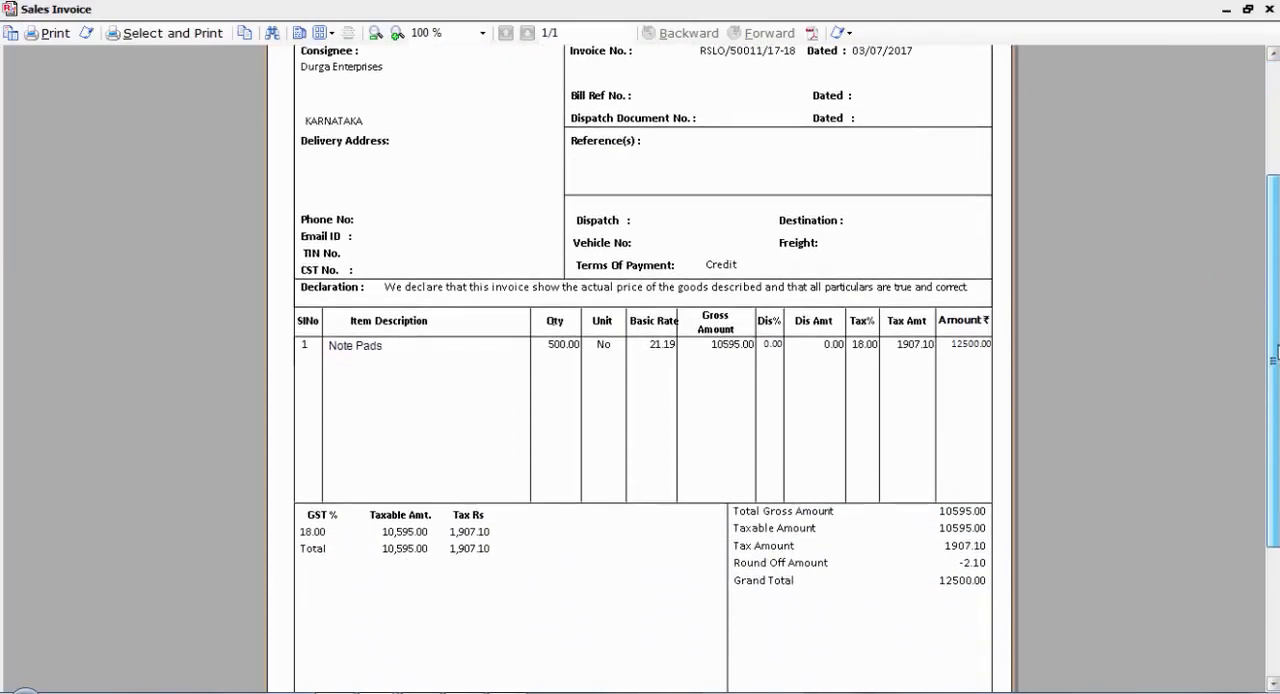
pyautogui.scroll(-3)
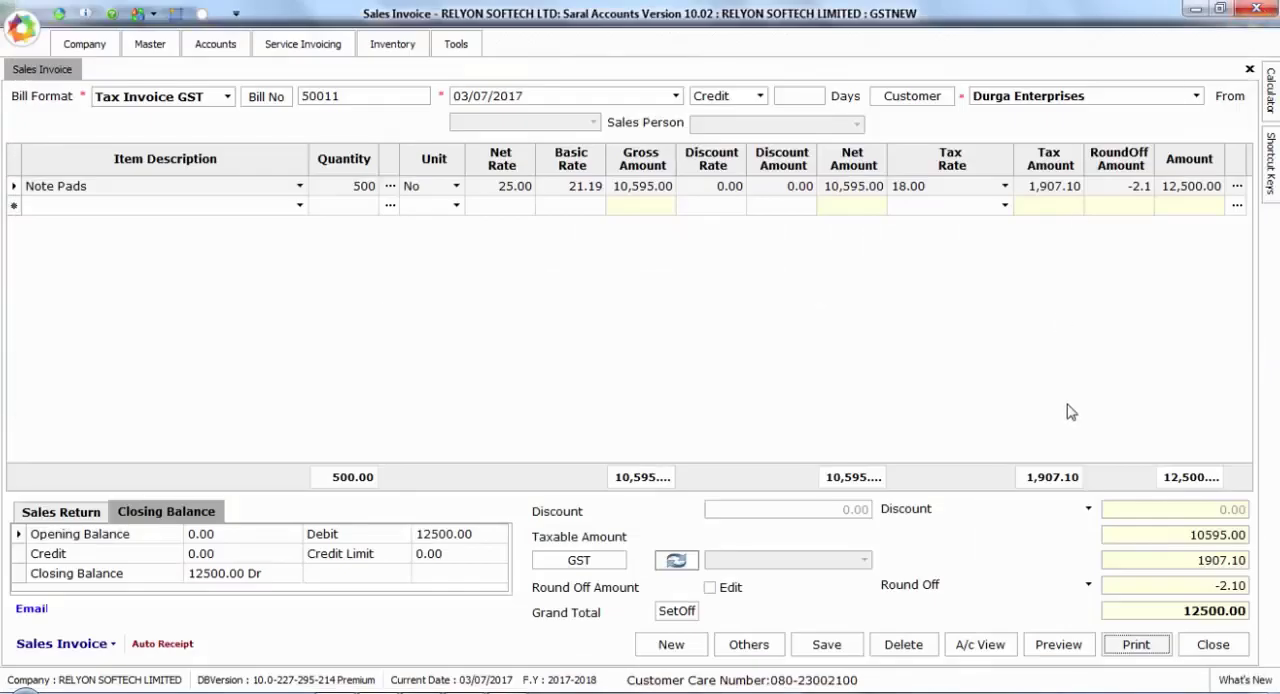
# Print the Durga Enterprises GST tax invoice and close the sales invoice form to the home screen
pyautogui.click(1136, 644)
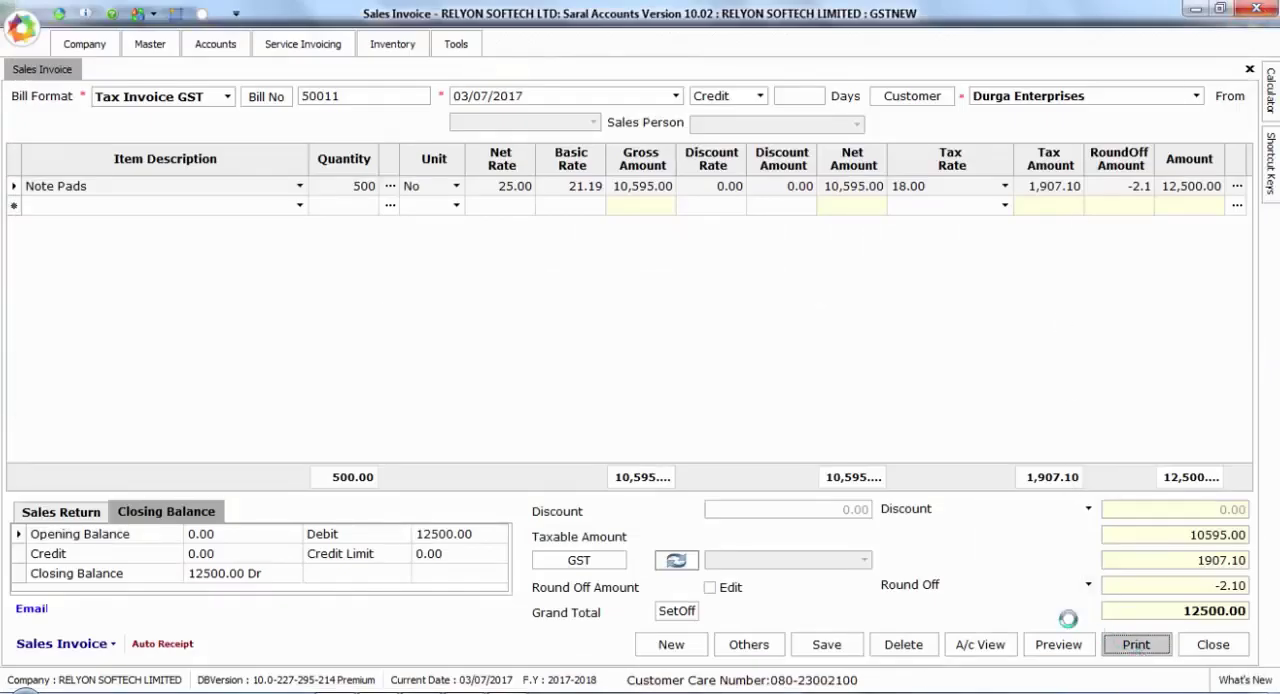
pyautogui.click(1212, 644)
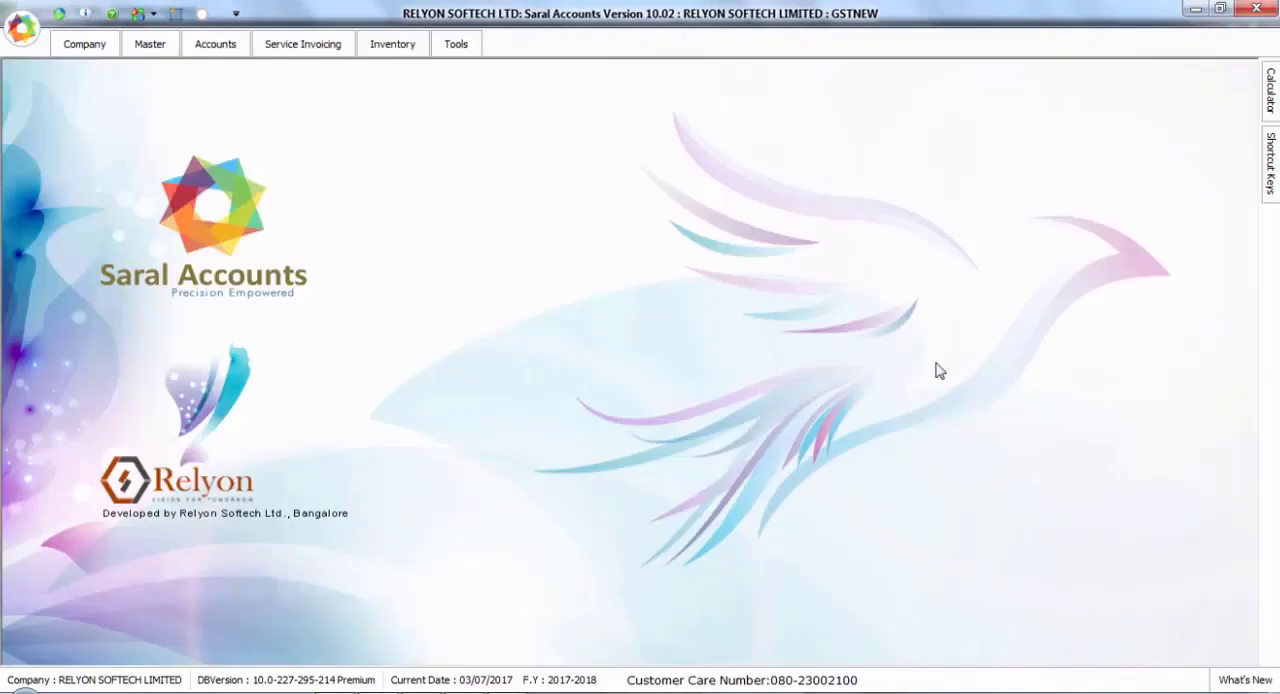